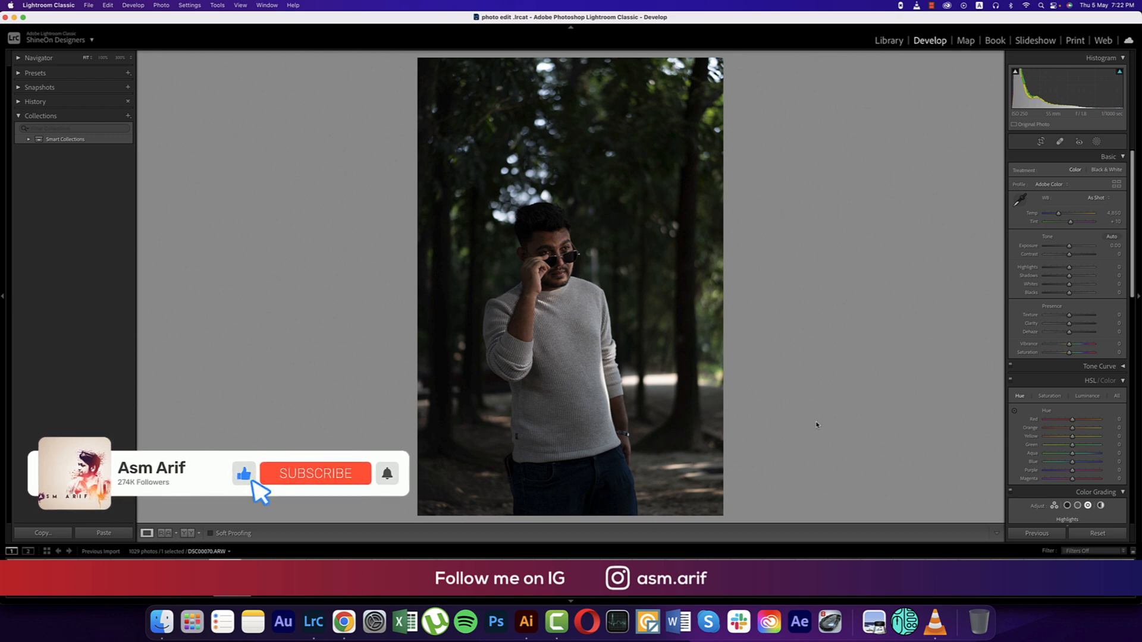
# Raise Exposure to +1.00 and adjust Temp, Shadows, Whites, Blacks, Texture and Dehaze in Basic
pyautogui.click(315, 473)
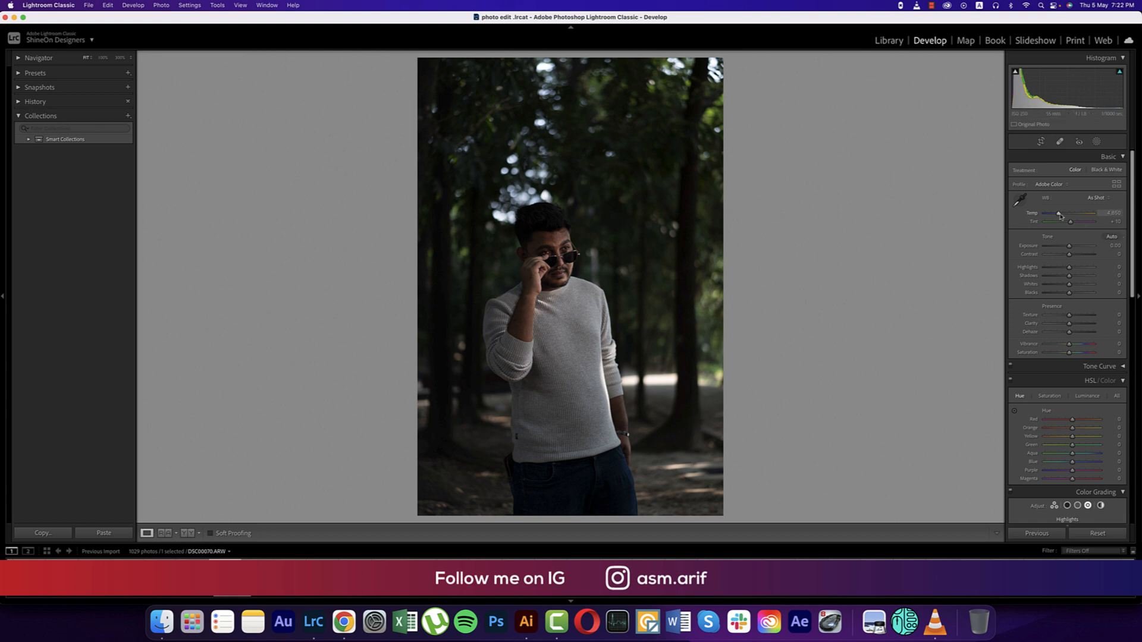
pyautogui.moveTo(1070, 247); pyautogui.dragTo(1074, 247)
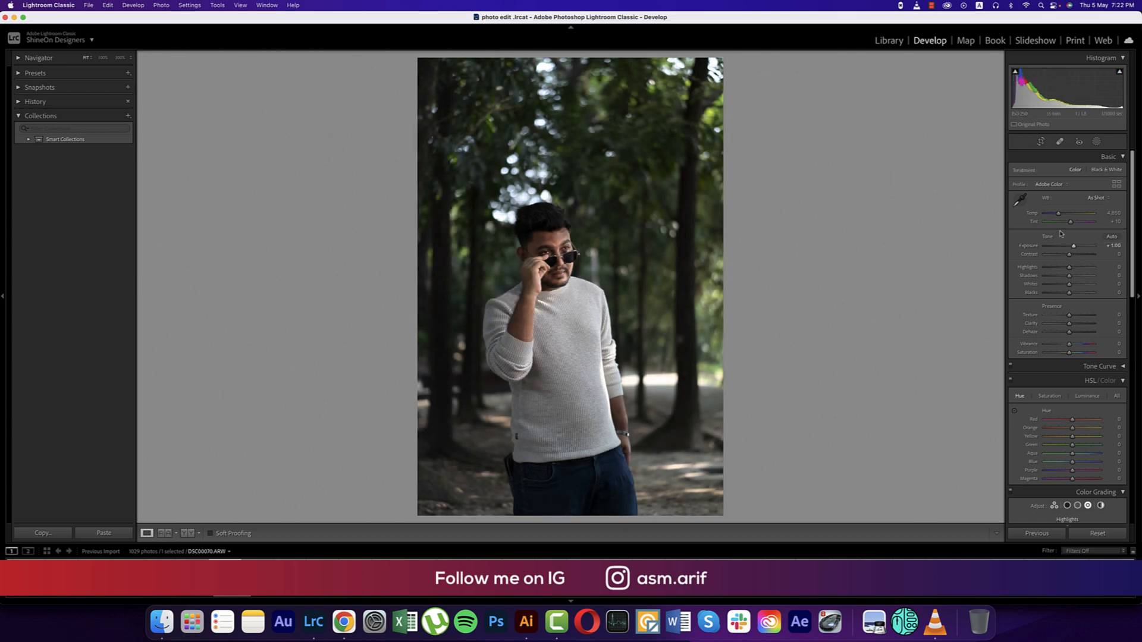
pyautogui.moveTo(1058, 213); pyautogui.dragTo(1061, 213)
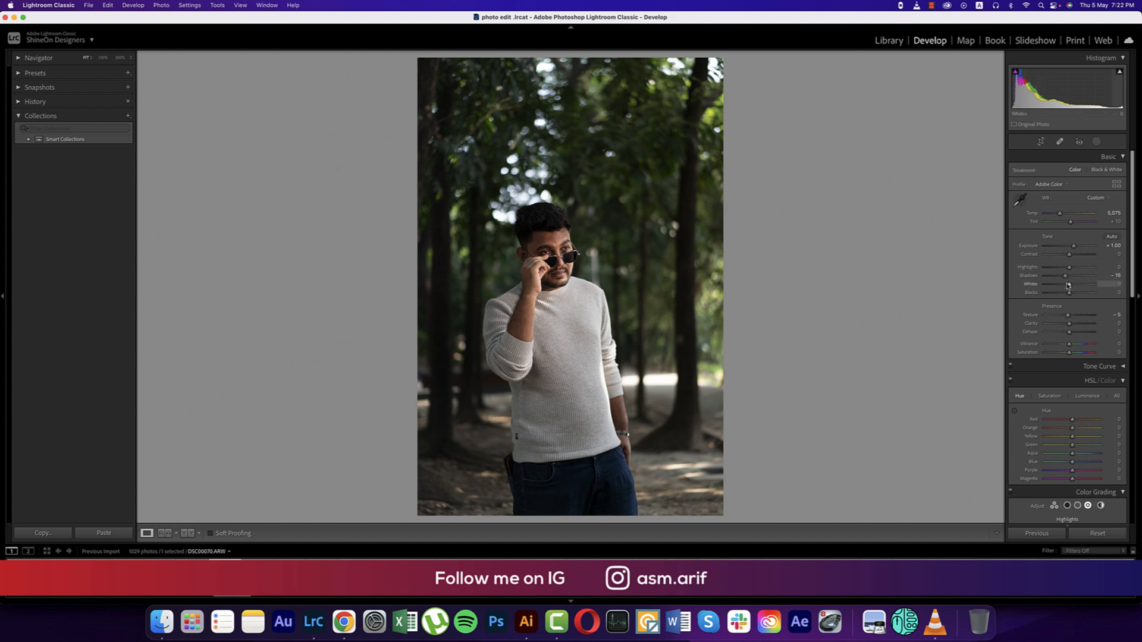
pyautogui.moveTo(1070, 284); pyautogui.dragTo(1063, 284)
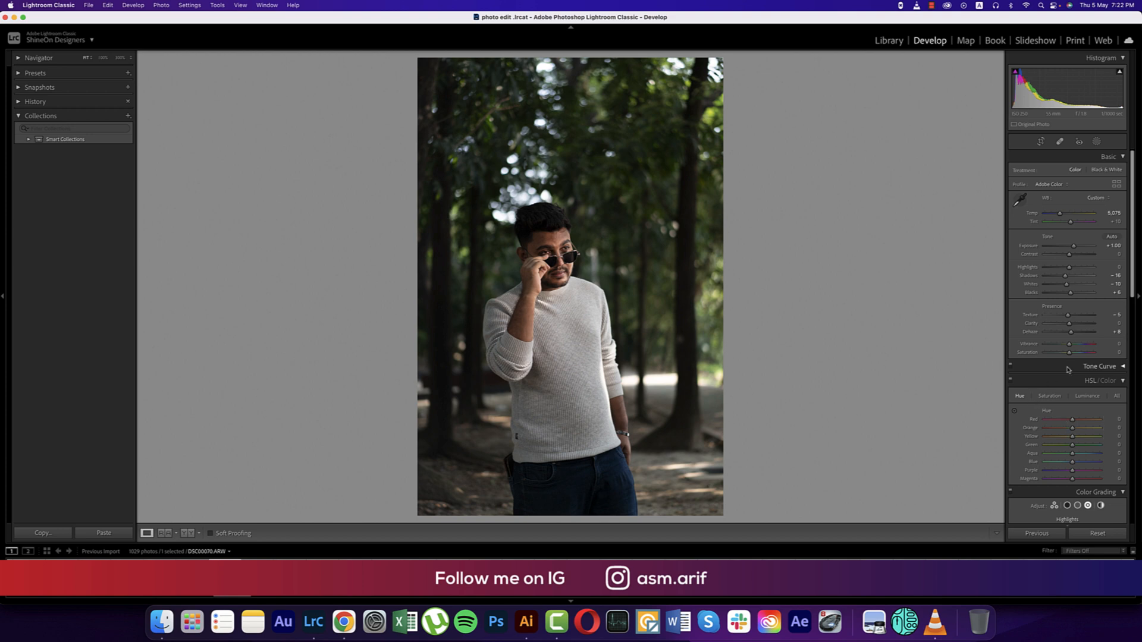
pyautogui.click(1108, 157)
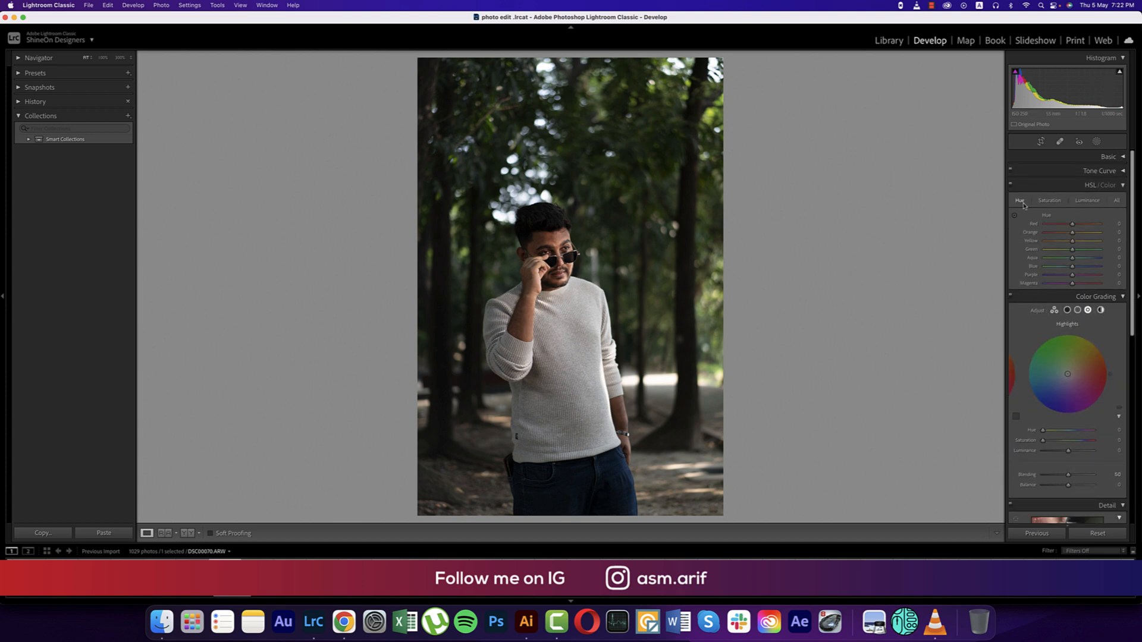
# Drag the Tone Curve's bottom-left black point upward for faded, matte shadows
pyautogui.click(1100, 170)
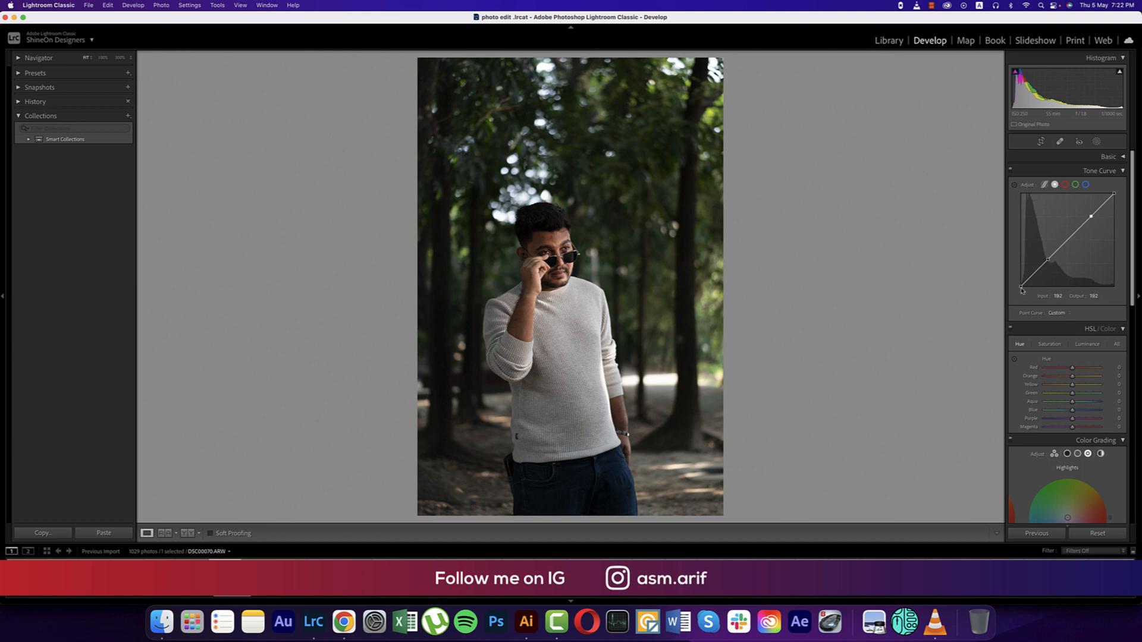
pyautogui.moveTo(1022, 289); pyautogui.dragTo(1022, 280)
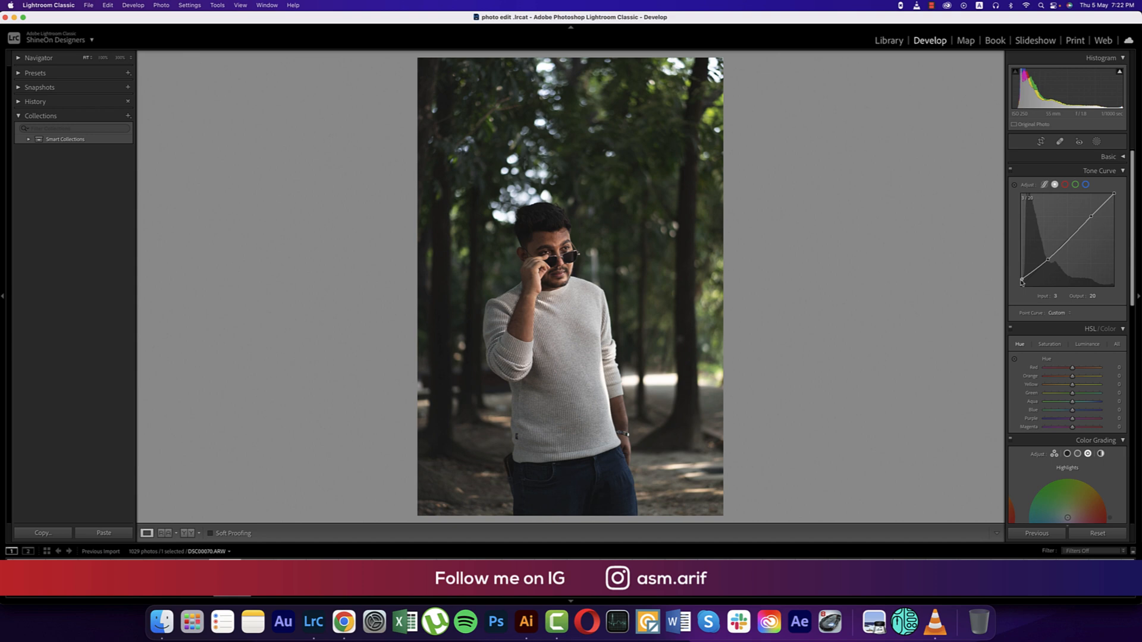
pyautogui.moveTo(1022, 280); pyautogui.dragTo(1021, 277)
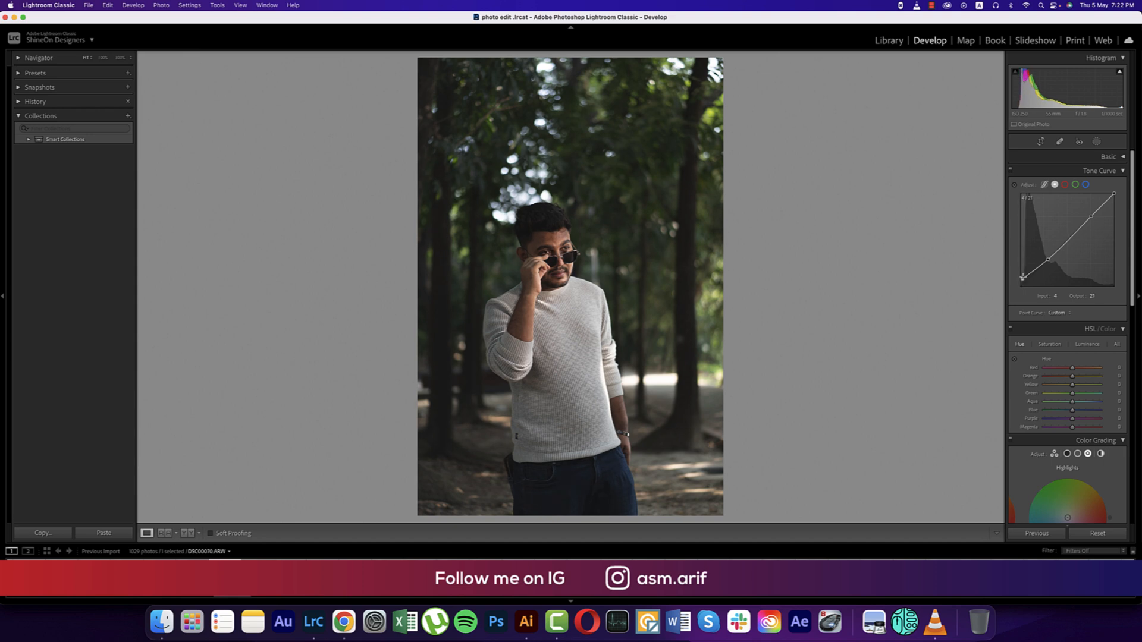
pyautogui.click(1122, 171)
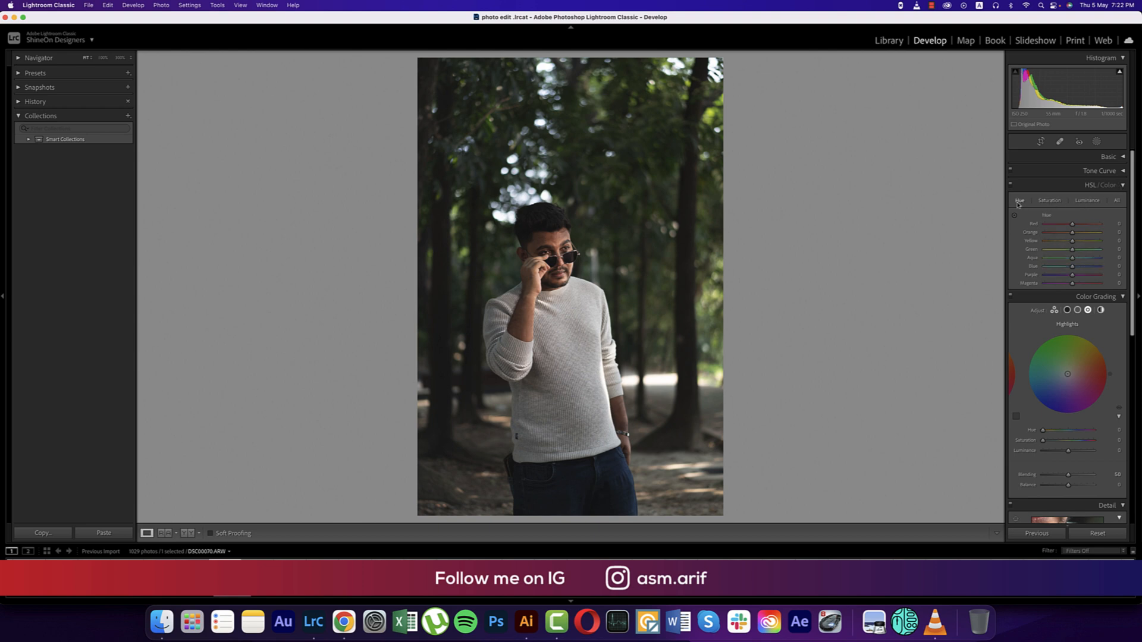
# Shift the Green hue and desaturate the greens in HSL/Color
pyautogui.click(1049, 201)
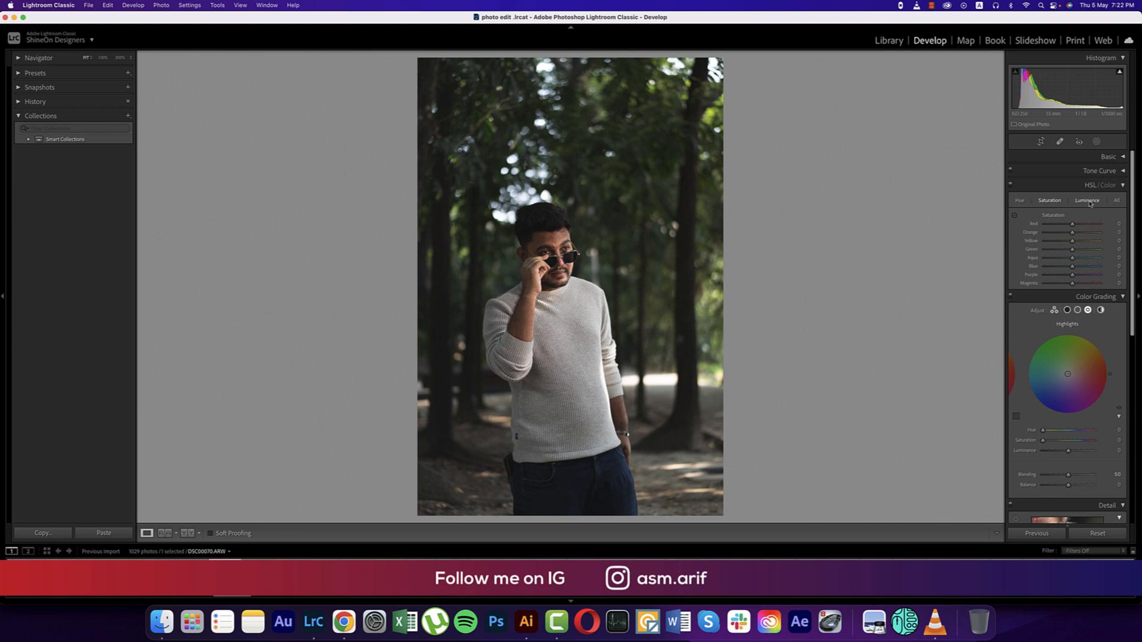
pyautogui.click(1087, 201)
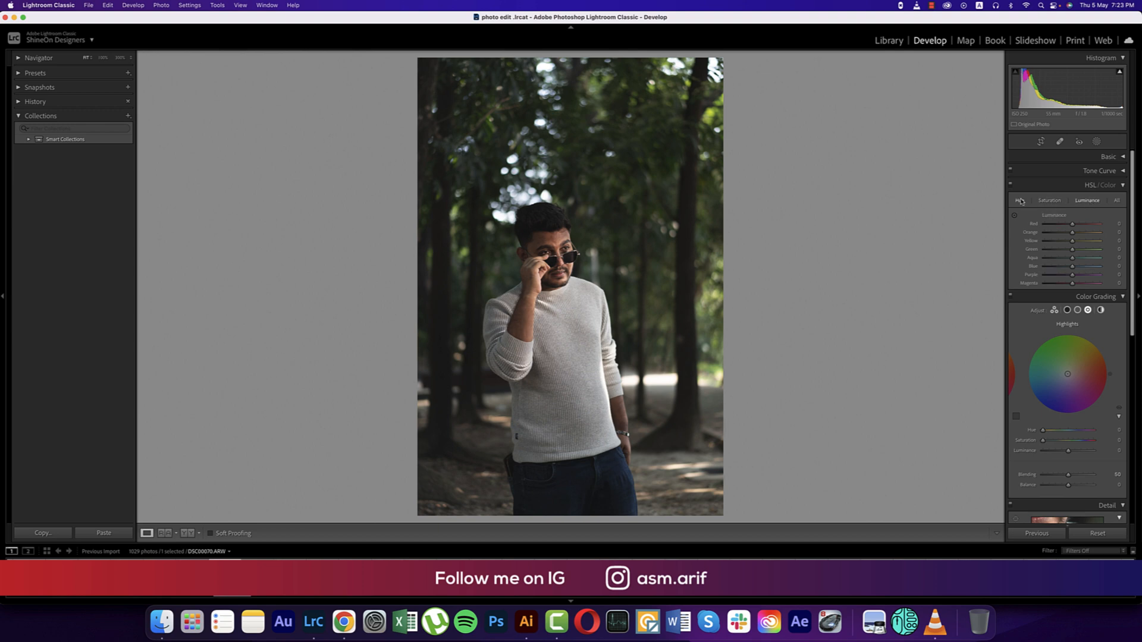
pyautogui.click(1020, 200)
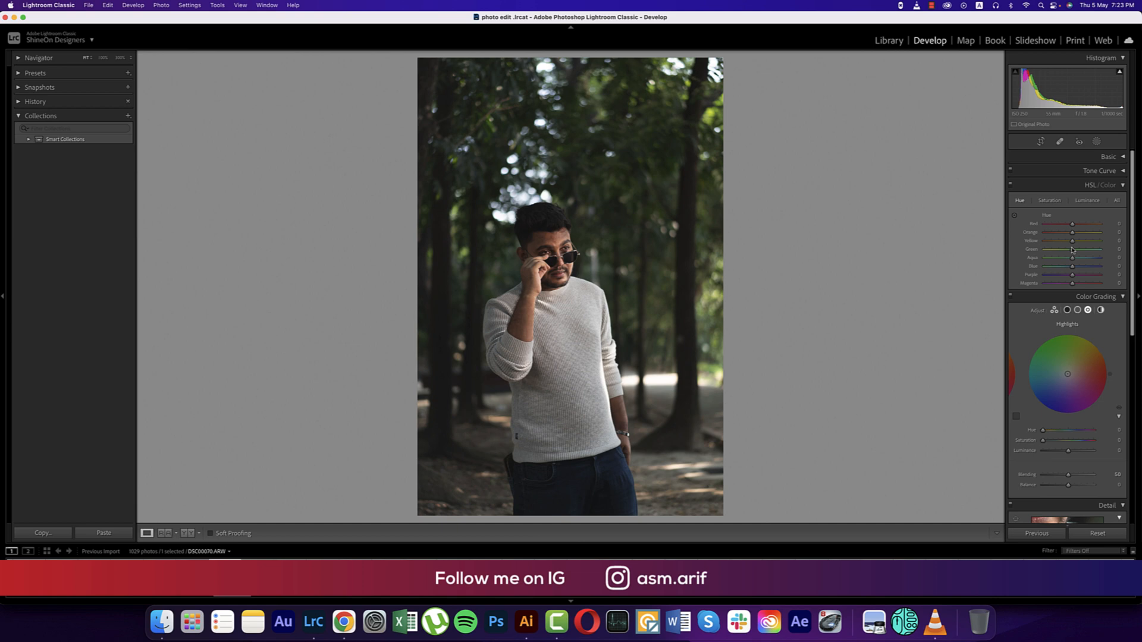
pyautogui.moveTo(1072, 249); pyautogui.dragTo(1087, 249)
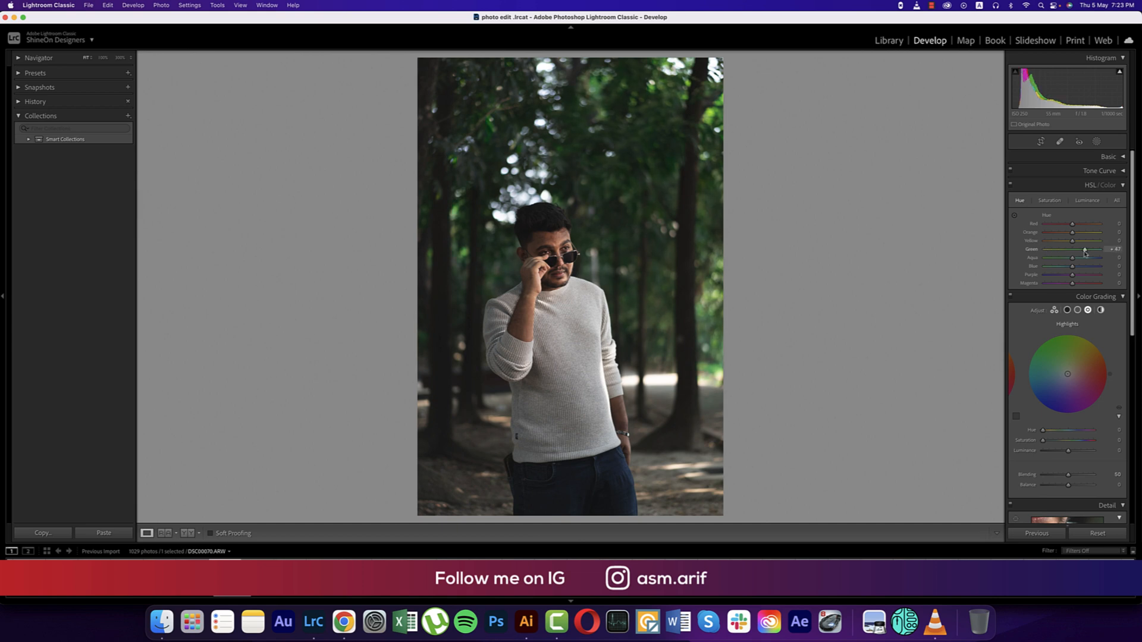
pyautogui.moveTo(1073, 250); pyautogui.dragTo(1094, 250)
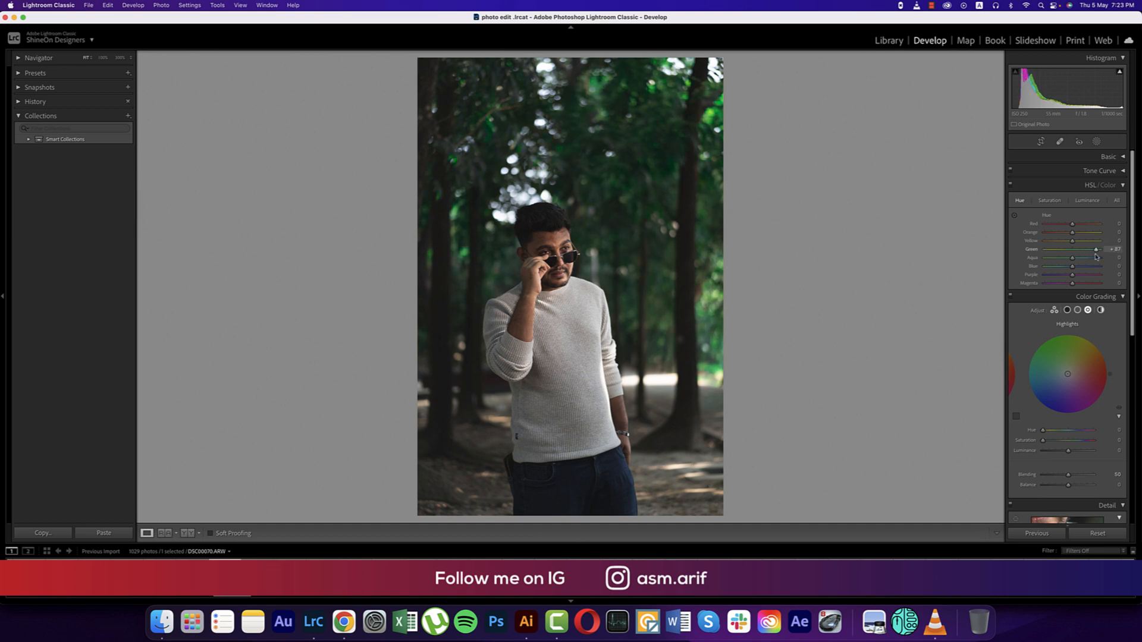
pyautogui.click(1048, 200)
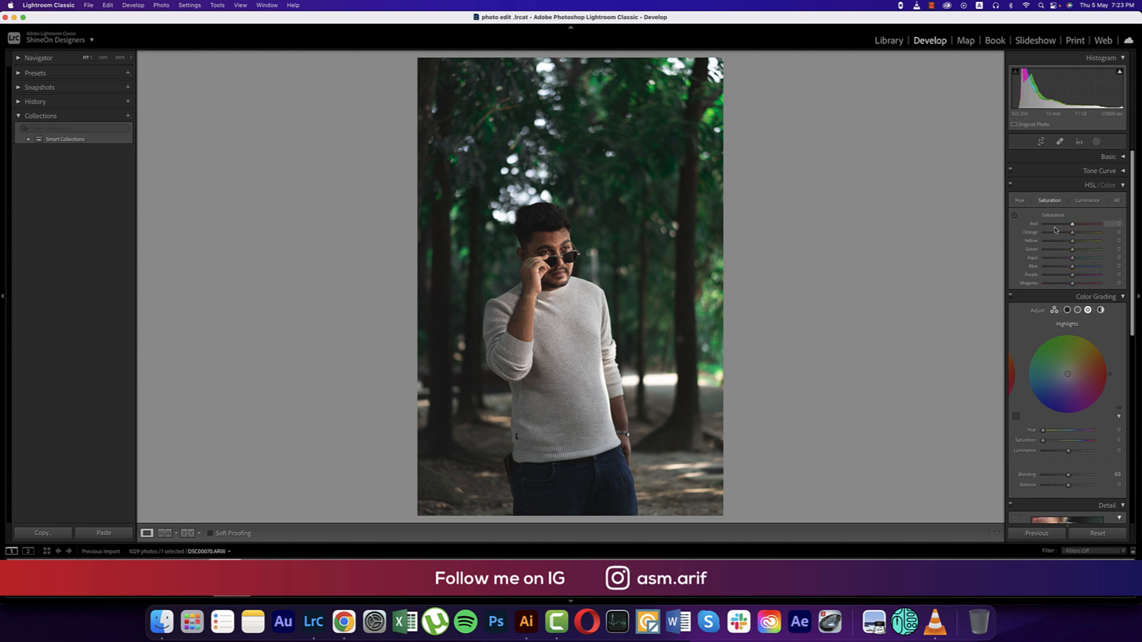
pyautogui.moveTo(1071, 248); pyautogui.dragTo(1048, 248)
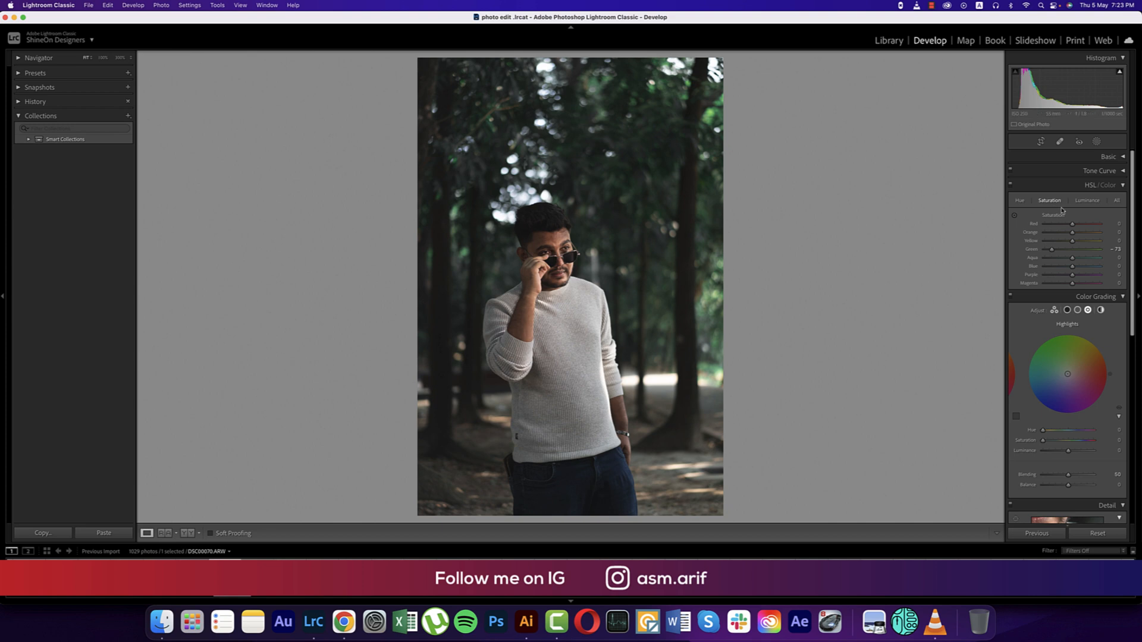
# Adjust the Orange hue and brighten Orange luminance
pyautogui.click(1020, 201)
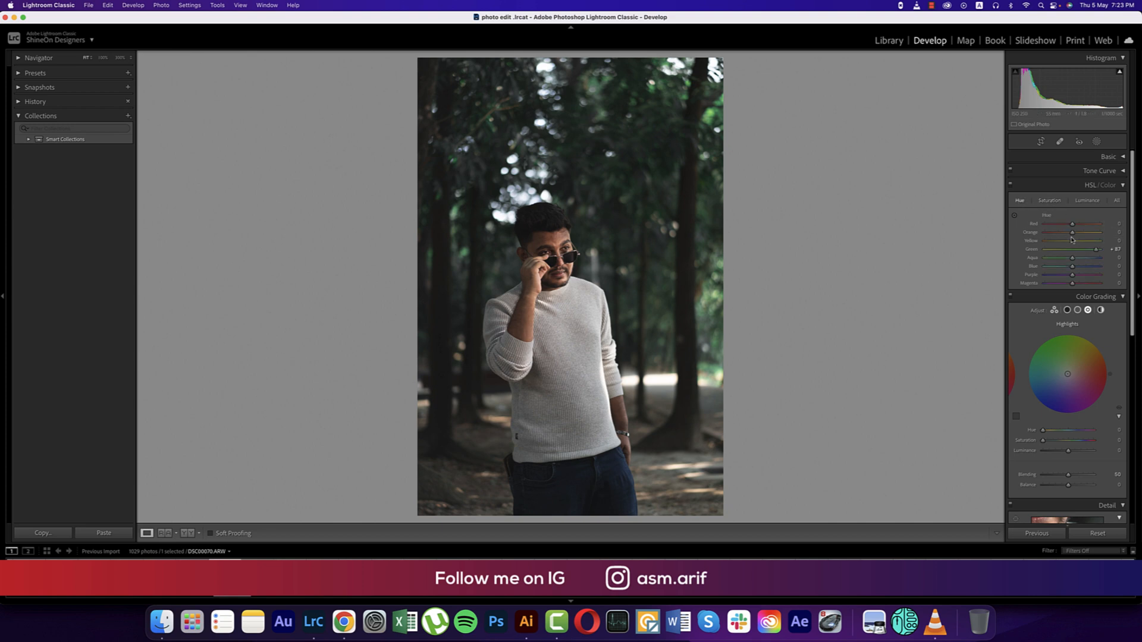
pyautogui.moveTo(1071, 241); pyautogui.dragTo(1081, 232)
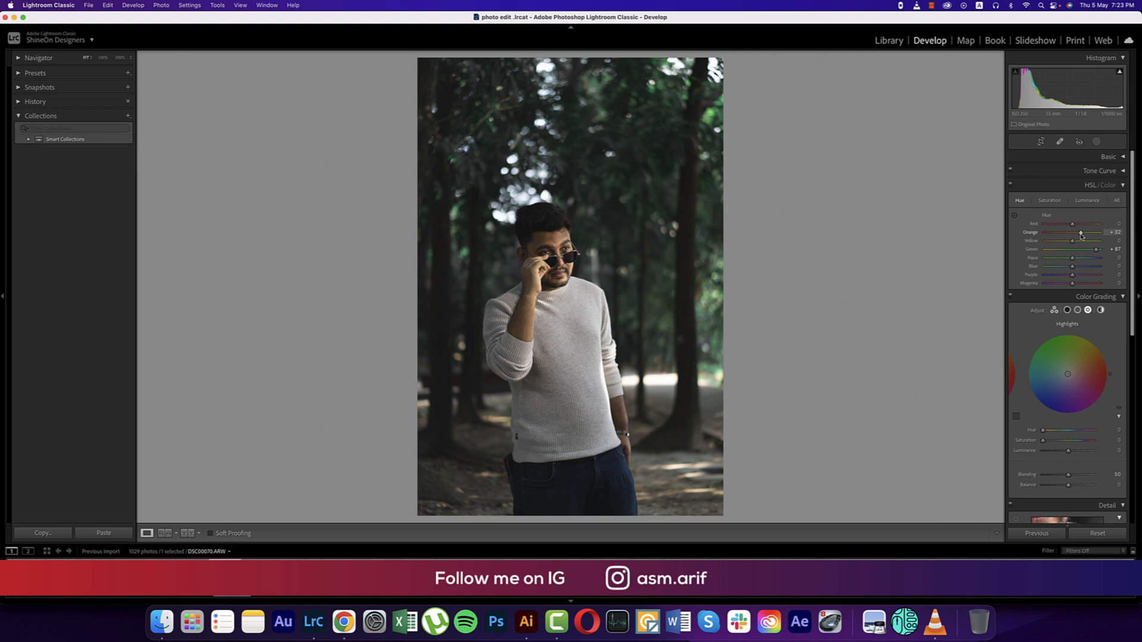
pyautogui.click(1087, 200)
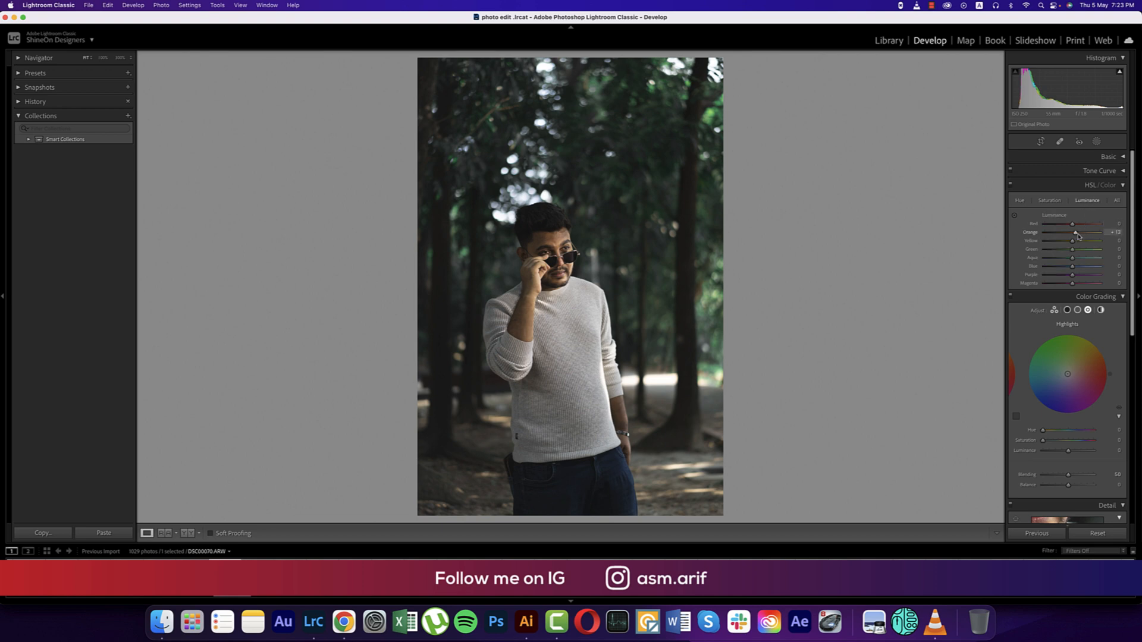
pyautogui.moveTo(1075, 240); pyautogui.dragTo(1085, 241)
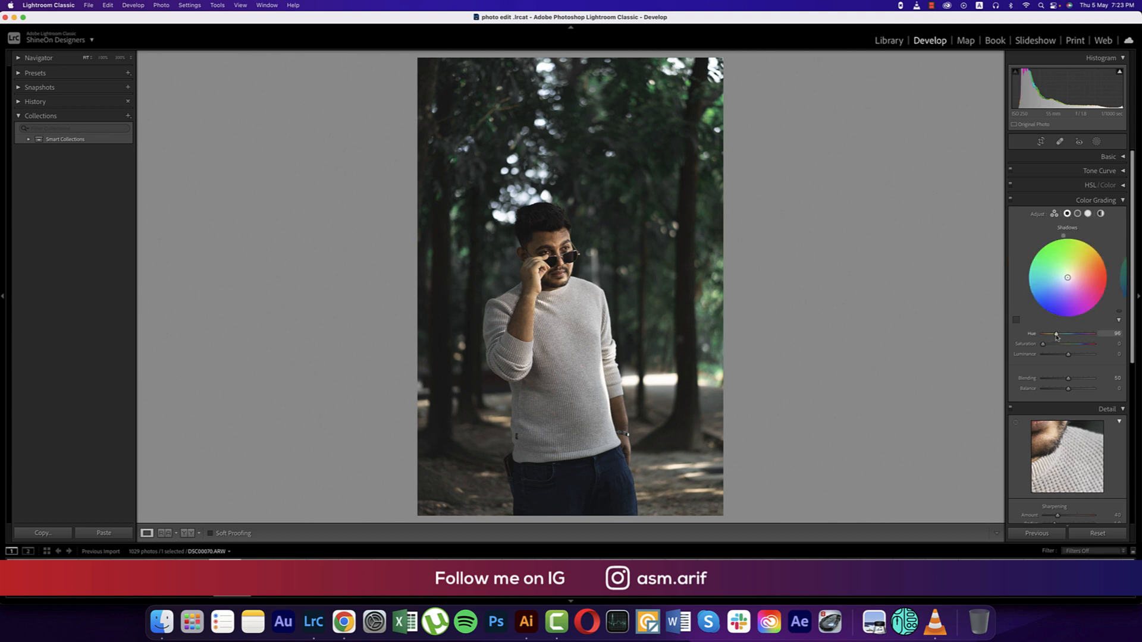
# Tint shadows bluish-purple, midtones warm orange and highlights cyan in Color Grading
pyautogui.moveTo(1067, 277); pyautogui.dragTo(1072, 272)
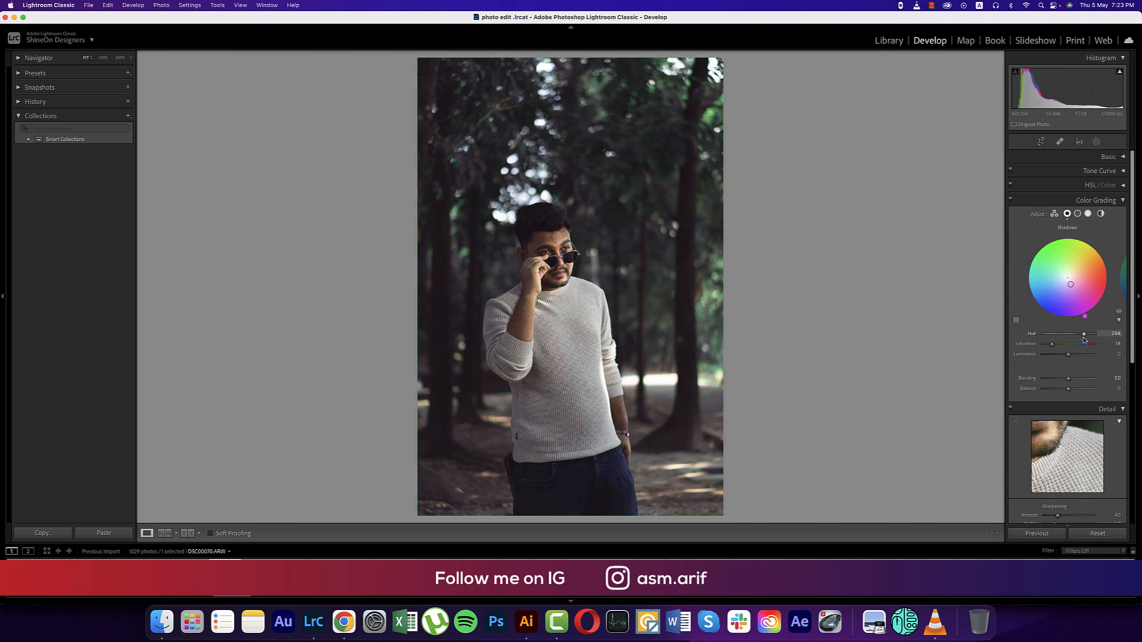
pyautogui.moveTo(1083, 334); pyautogui.dragTo(1092, 333)
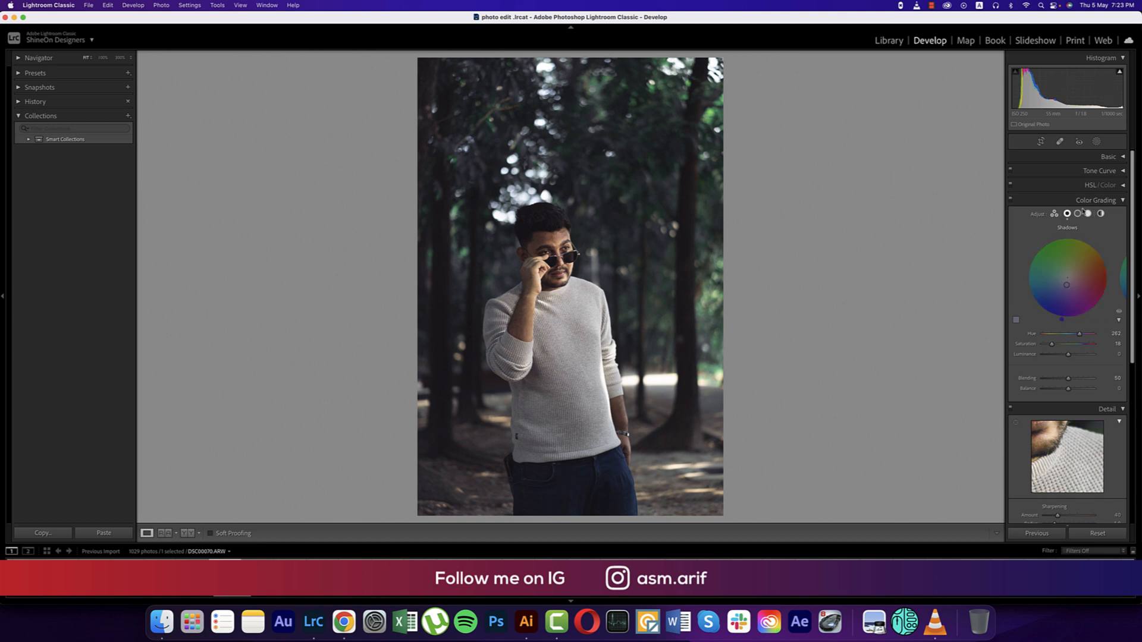
pyautogui.click(1088, 230)
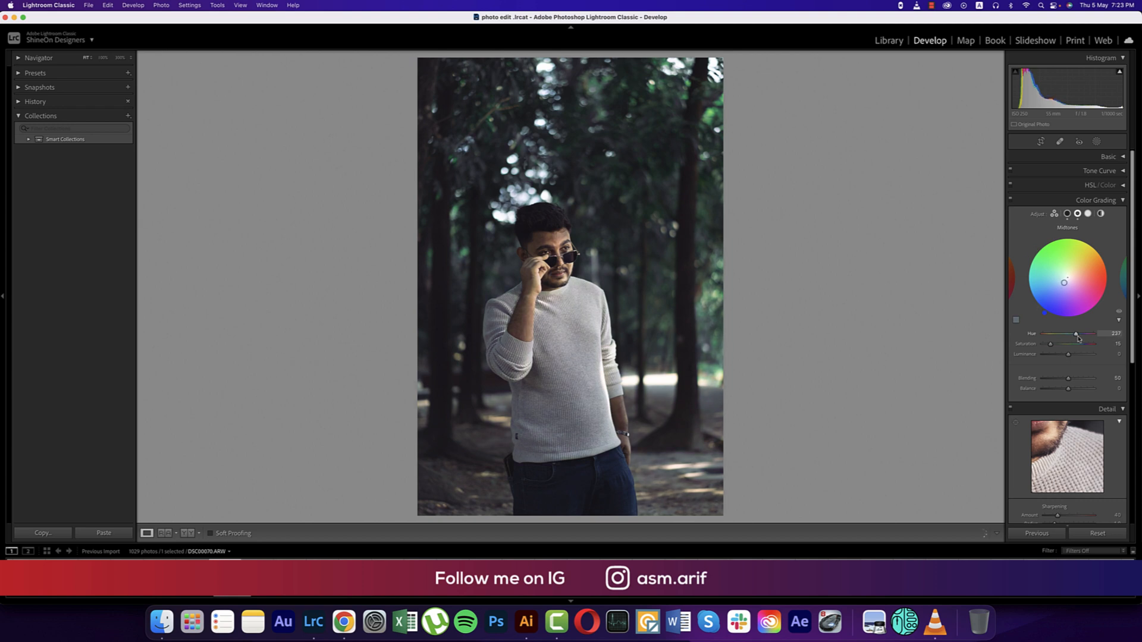
pyautogui.moveTo(1078, 334); pyautogui.dragTo(1049, 333)
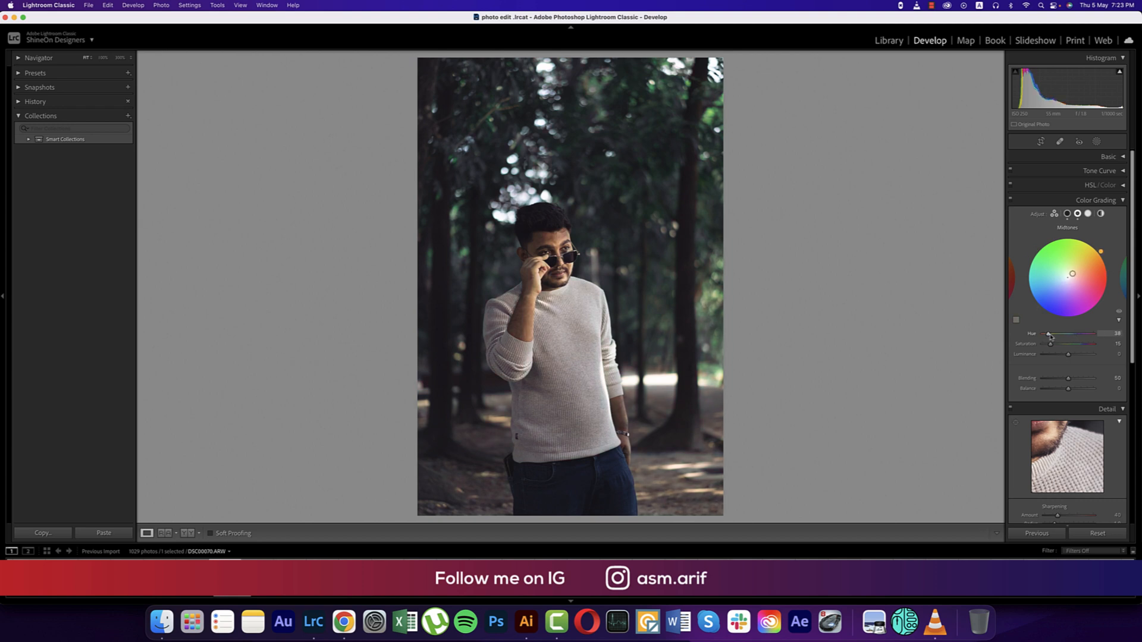
pyautogui.click(1078, 214)
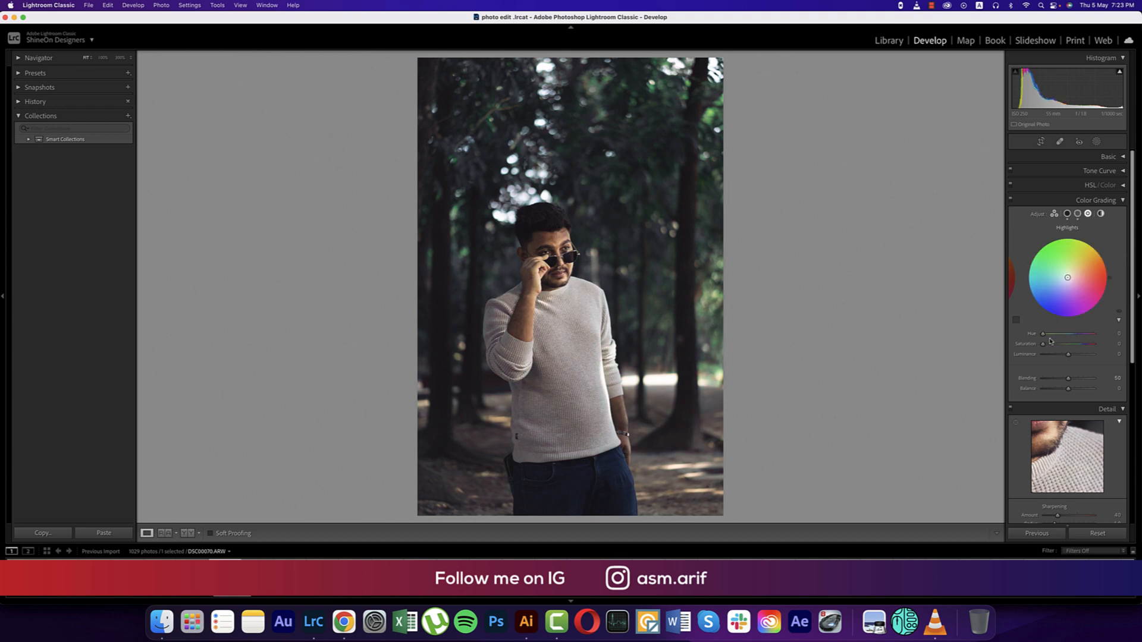
pyautogui.moveTo(1066, 276); pyautogui.dragTo(1068, 273)
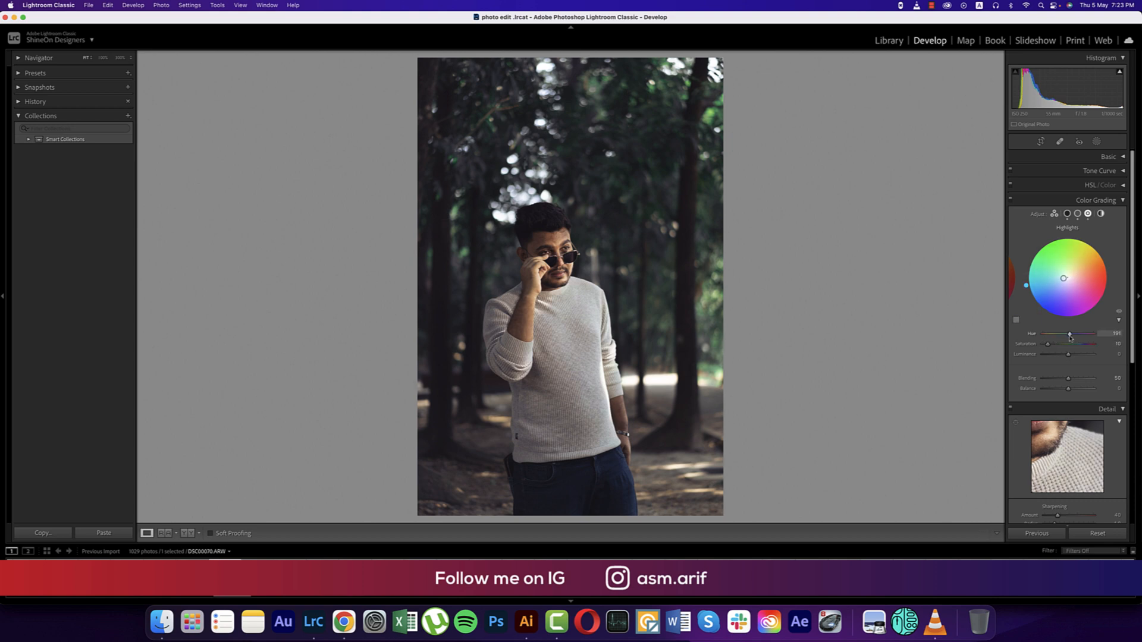
pyautogui.click(1122, 201)
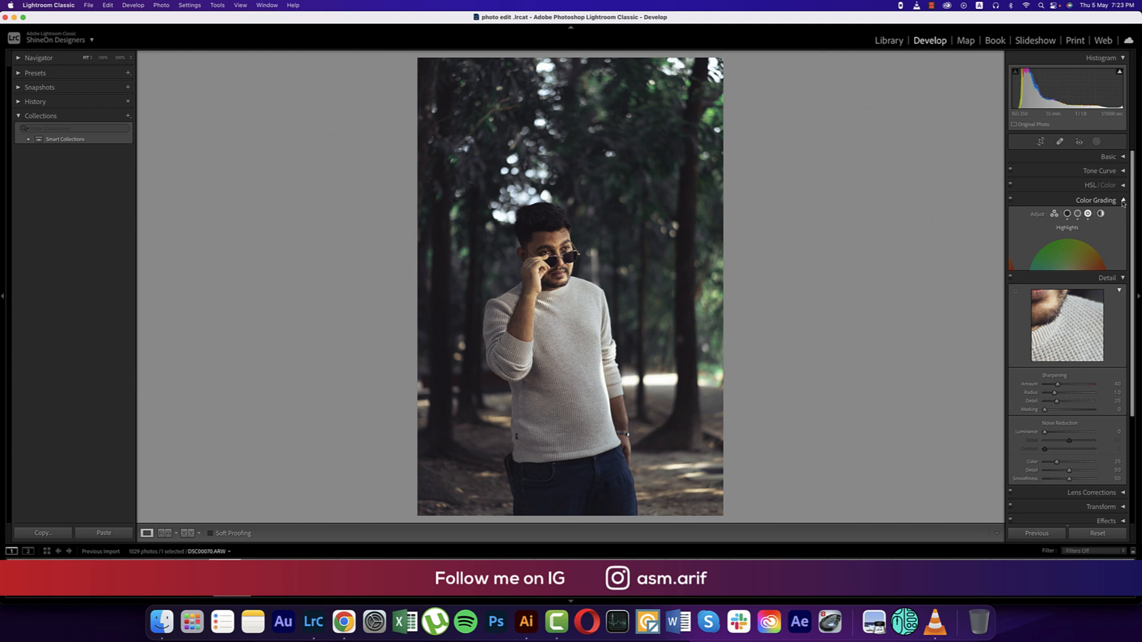
# Set Detail Noise Reduction Luminance to 31 and Color to 49
pyautogui.click(1121, 201)
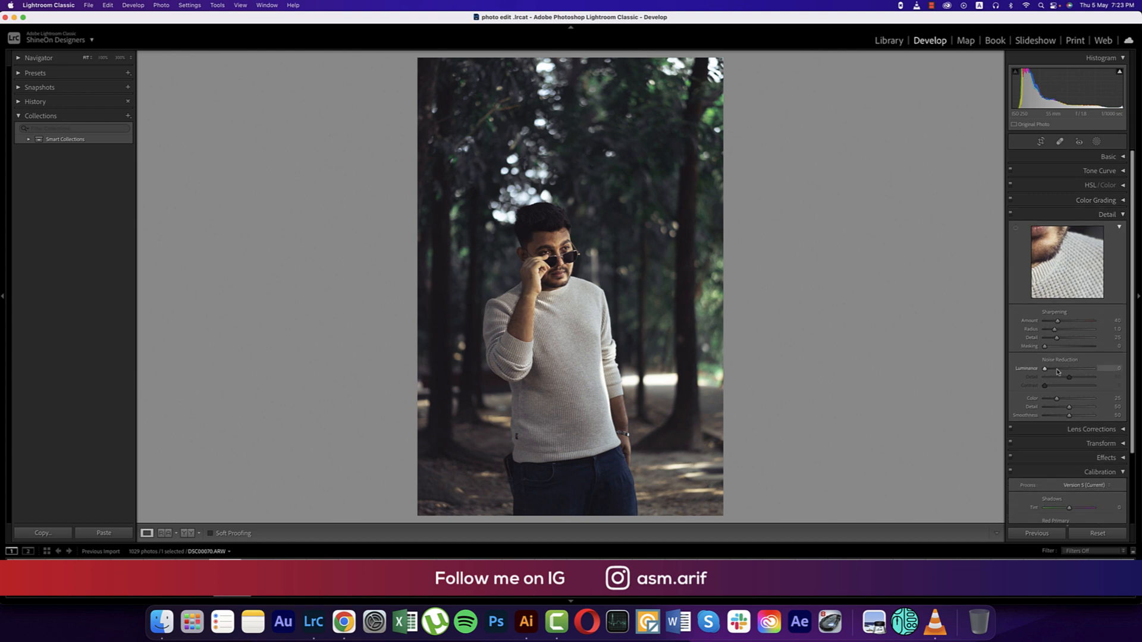
pyautogui.moveTo(1044, 368); pyautogui.dragTo(1058, 367)
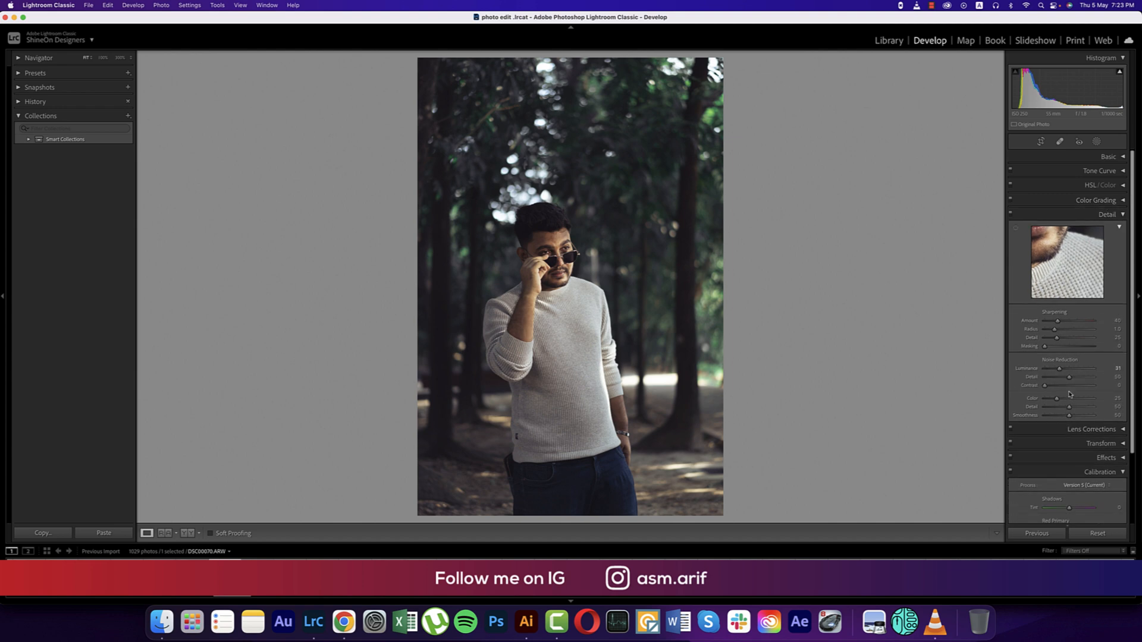
pyautogui.moveTo(1057, 398); pyautogui.dragTo(1071, 398)
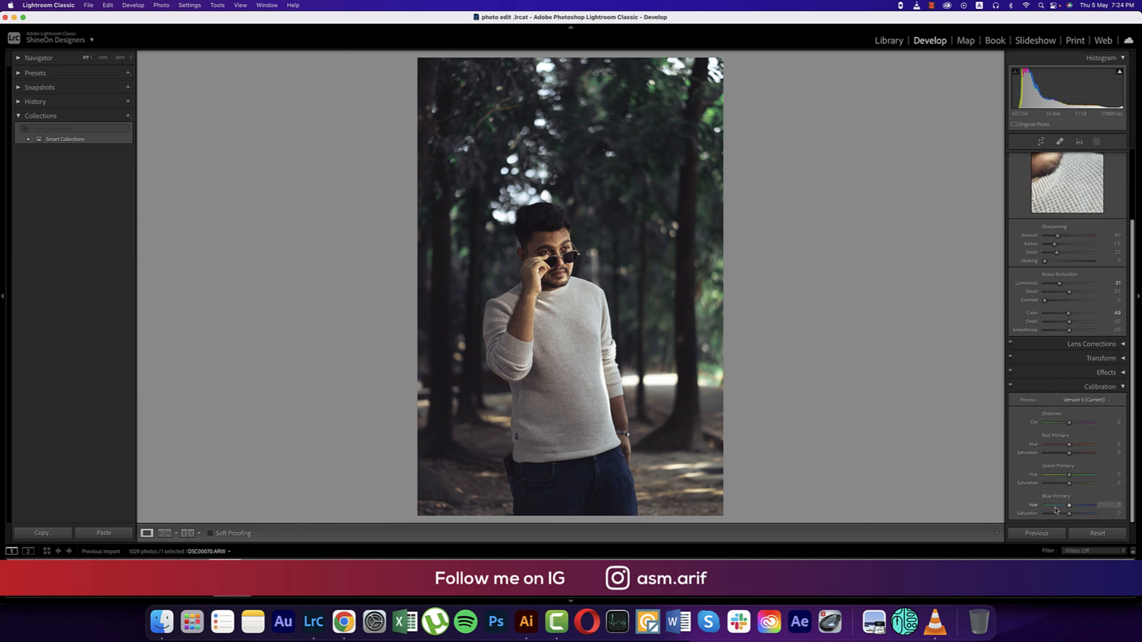
# Set Red Primary Hue +8, Green Primary Hue −35, and pull Blue Primary Hue down
pyautogui.moveTo(1068, 444); pyautogui.dragTo(1078, 445)
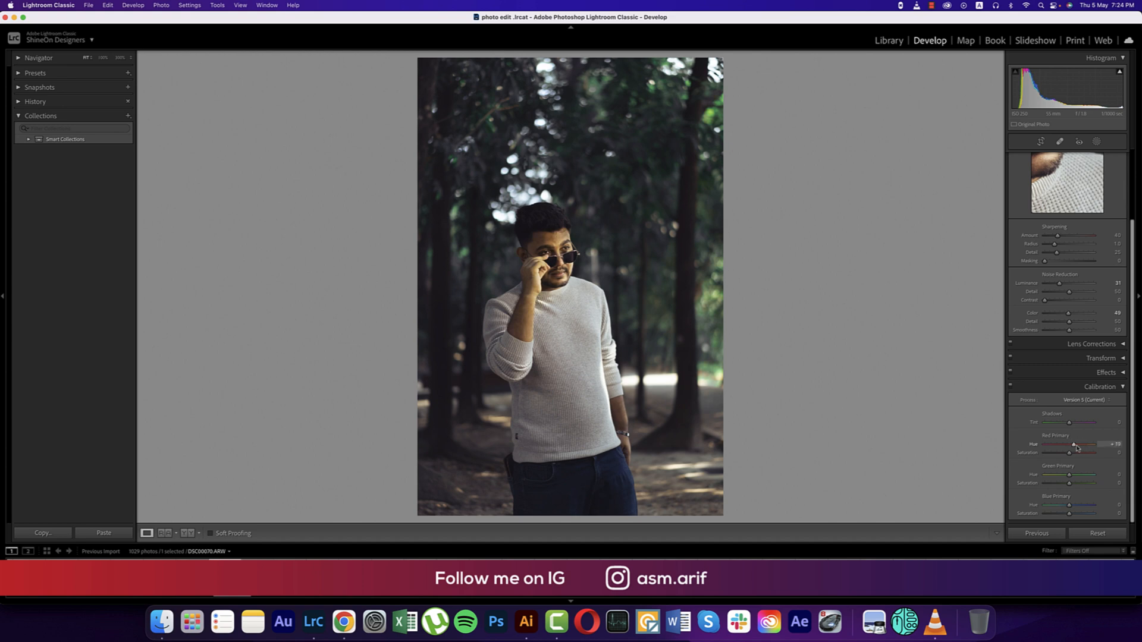
pyautogui.moveTo(1074, 445); pyautogui.dragTo(1070, 445)
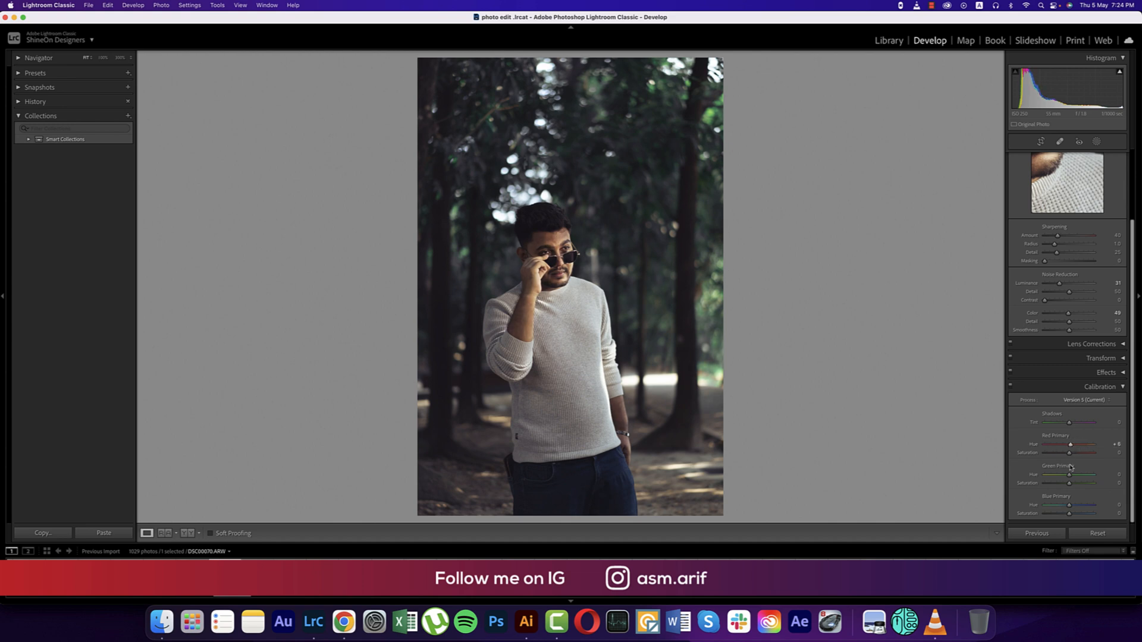
pyautogui.moveTo(1074, 475); pyautogui.dragTo(1094, 474)
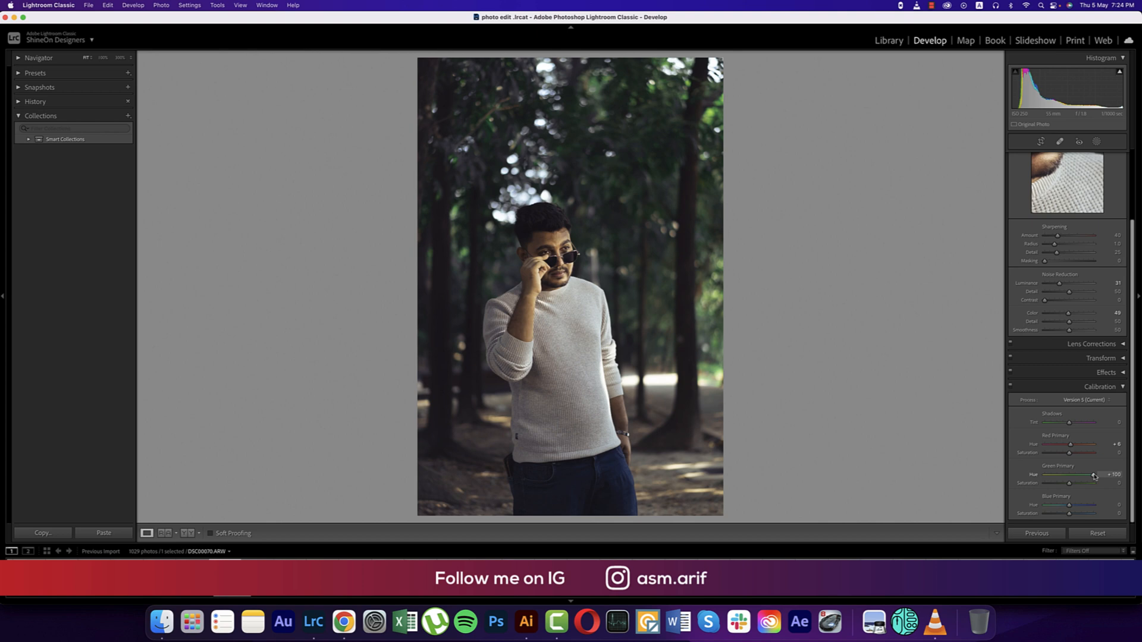
pyautogui.moveTo(1094, 474); pyautogui.dragTo(1067, 474)
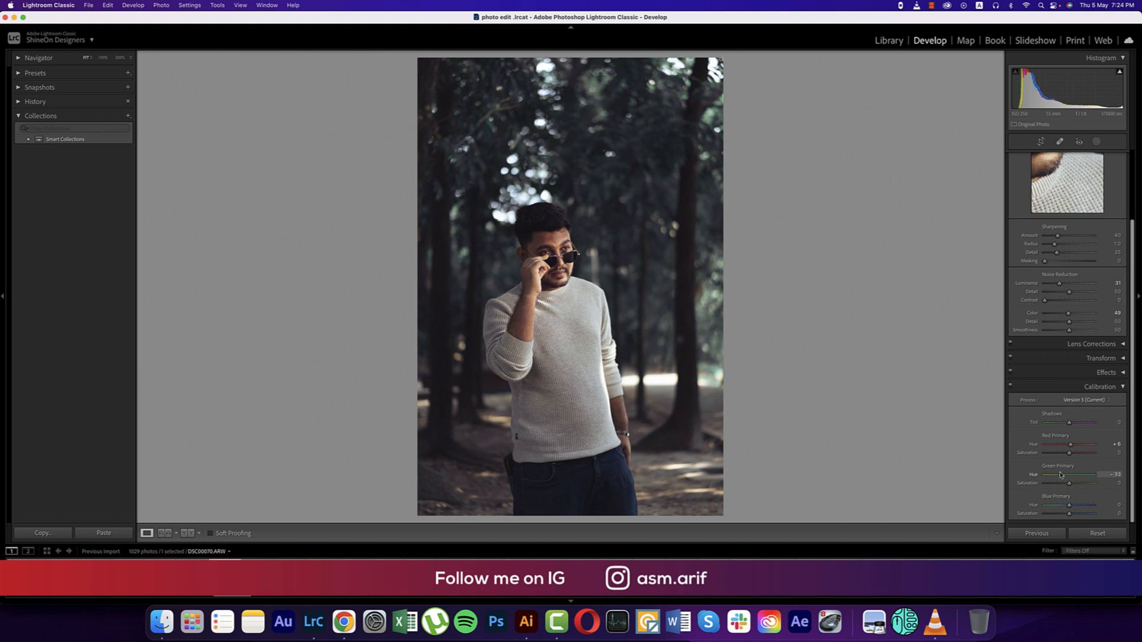
pyautogui.moveTo(1067, 474); pyautogui.dragTo(1061, 474)
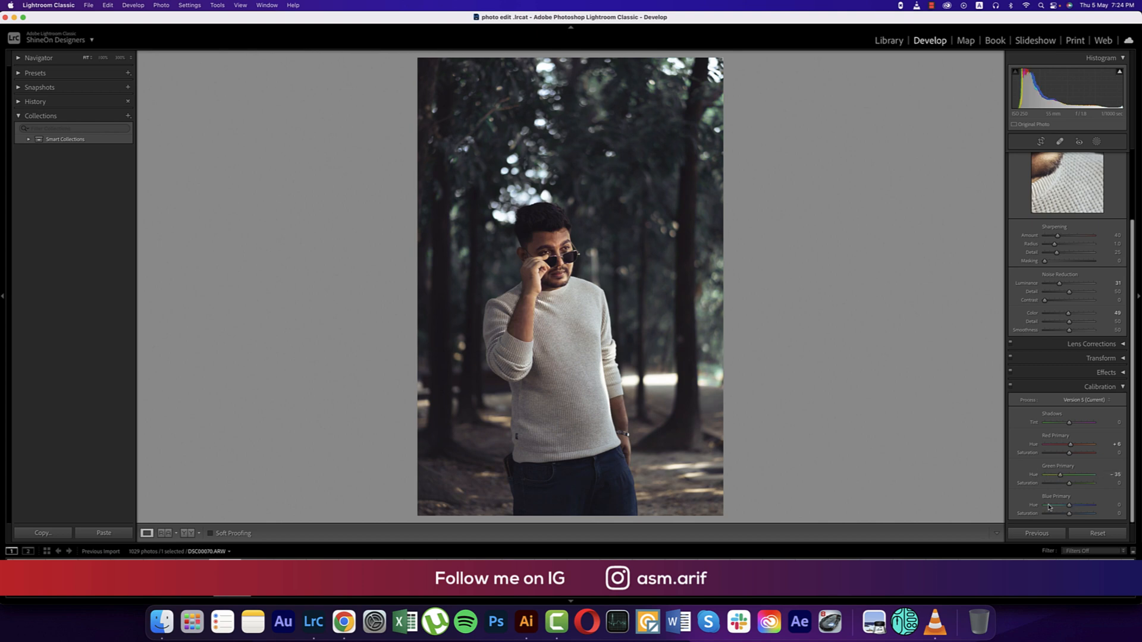
pyautogui.moveTo(1071, 505); pyautogui.dragTo(1090, 505)
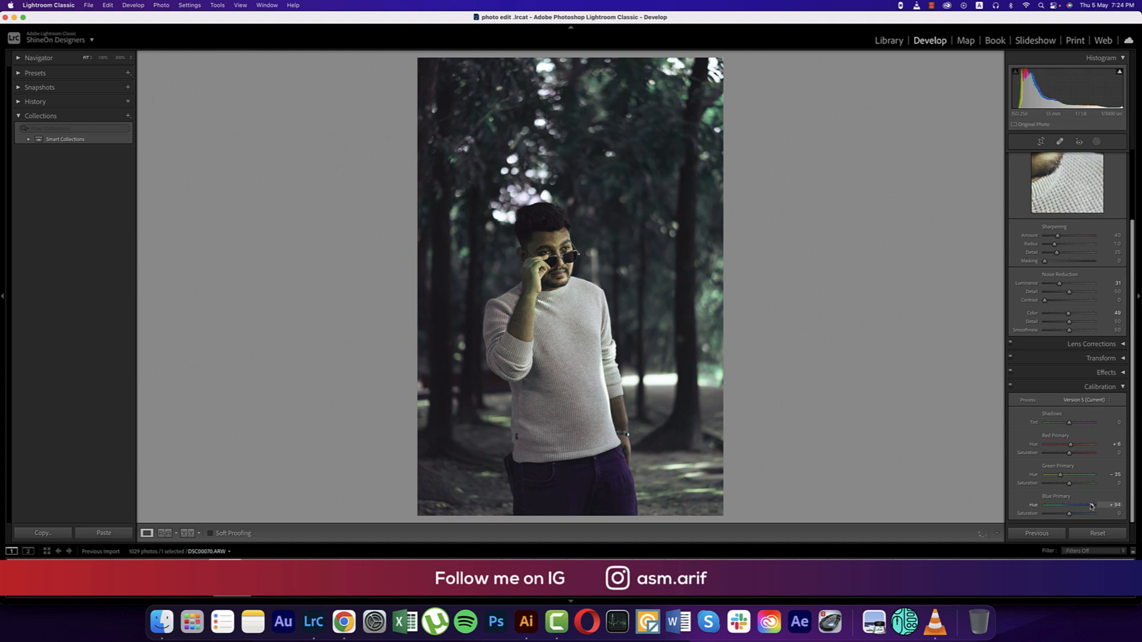
pyautogui.moveTo(1091, 505); pyautogui.dragTo(1057, 505)
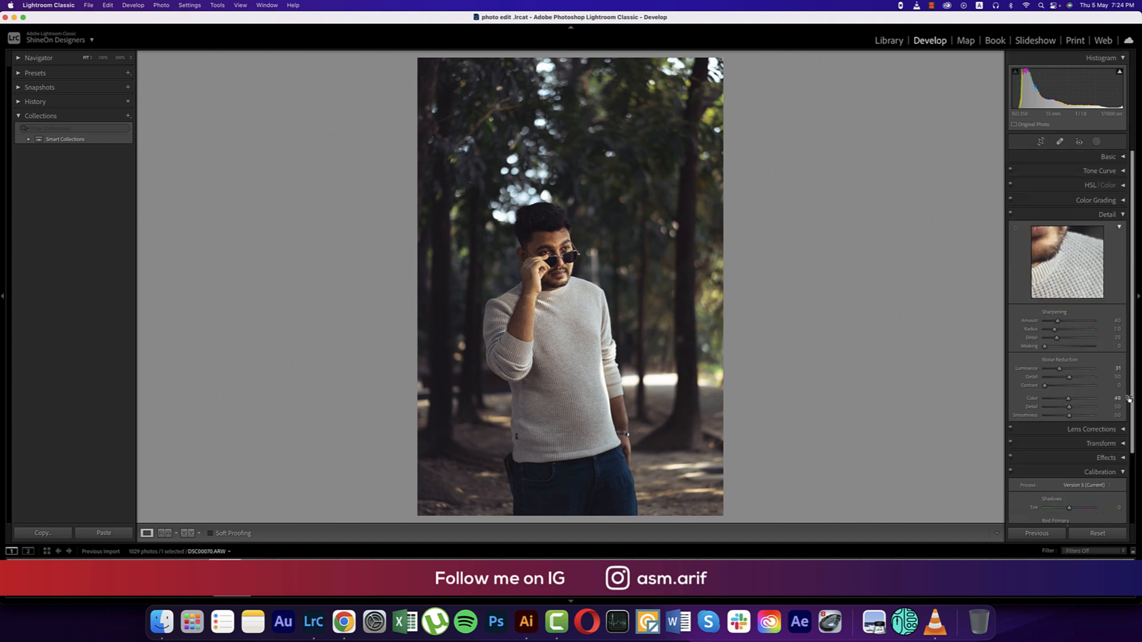
# Set HSL saturation to Green −73, Yellow −16 and Orange −34
pyautogui.click(1118, 214)
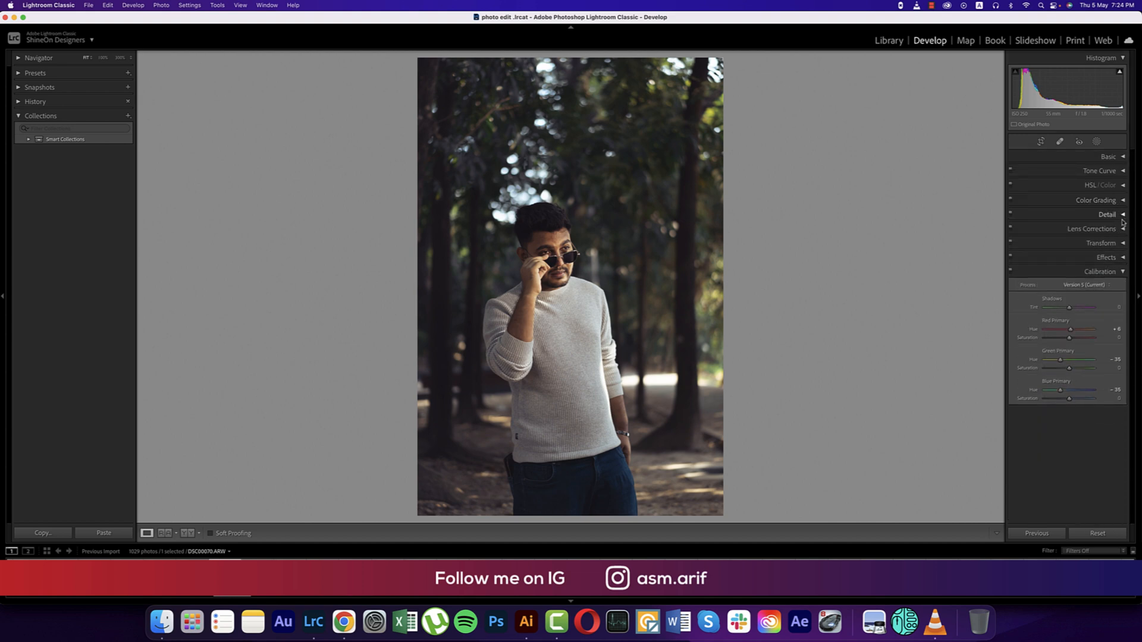
pyautogui.click(1121, 184)
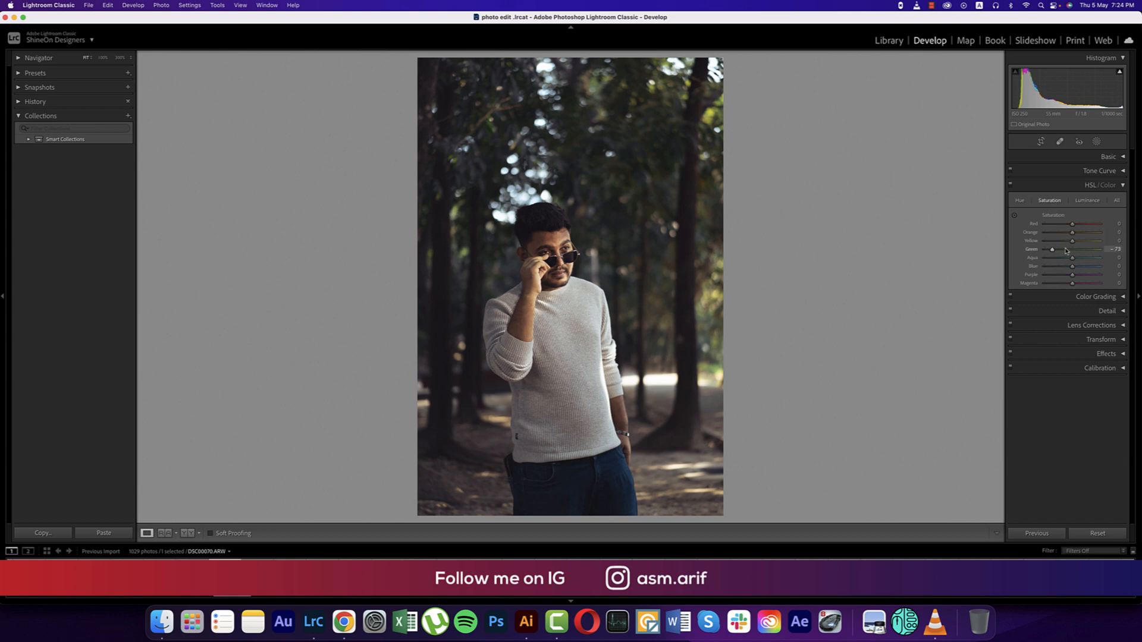
pyautogui.moveTo(1071, 240); pyautogui.dragTo(1063, 240)
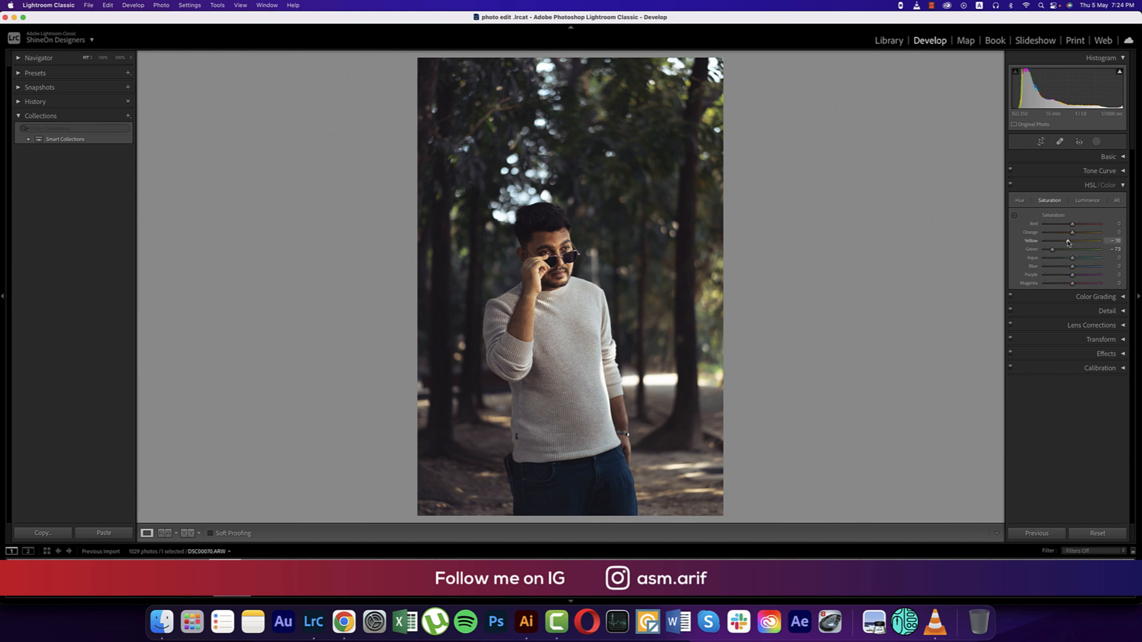
pyautogui.moveTo(1071, 233); pyautogui.dragTo(1065, 233)
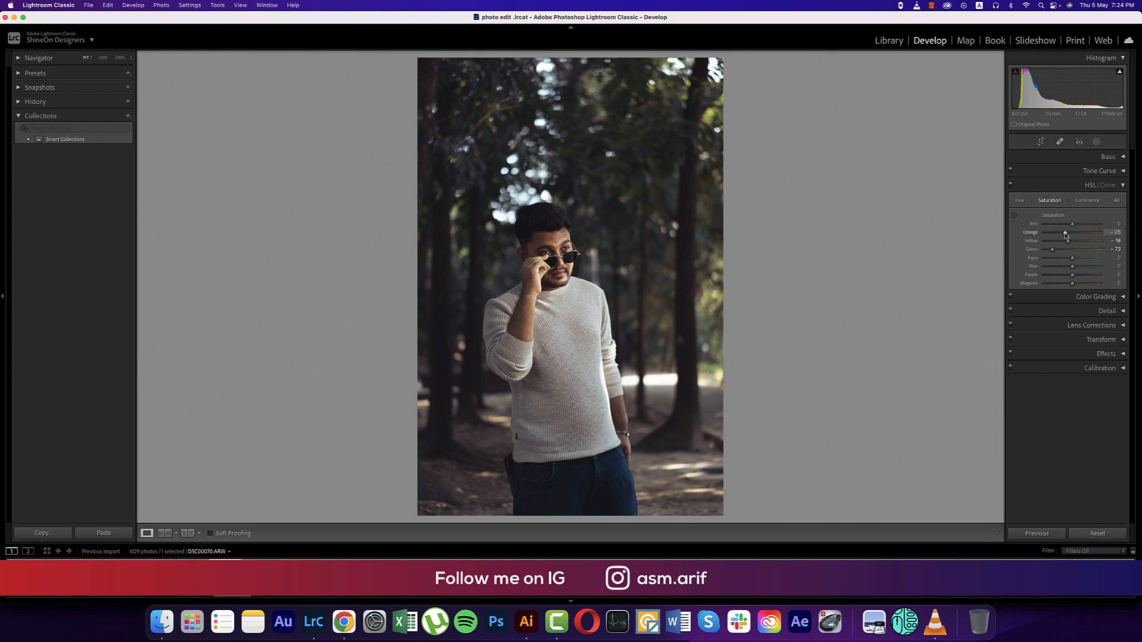
pyautogui.moveTo(1065, 232); pyautogui.dragTo(1083, 232)
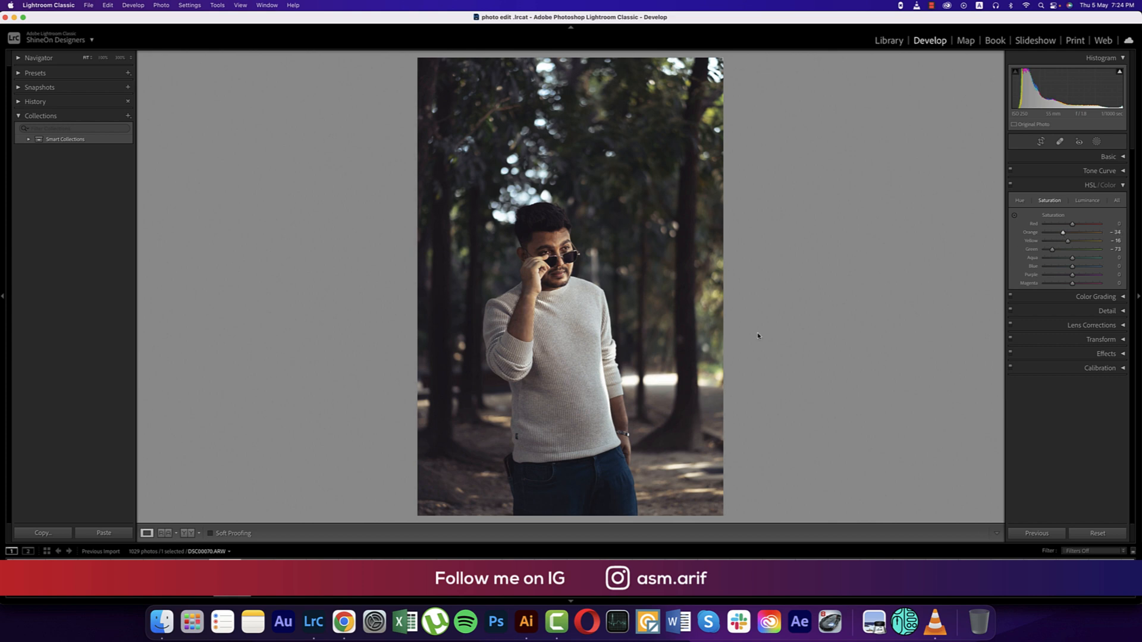
pyautogui.click(188, 533)
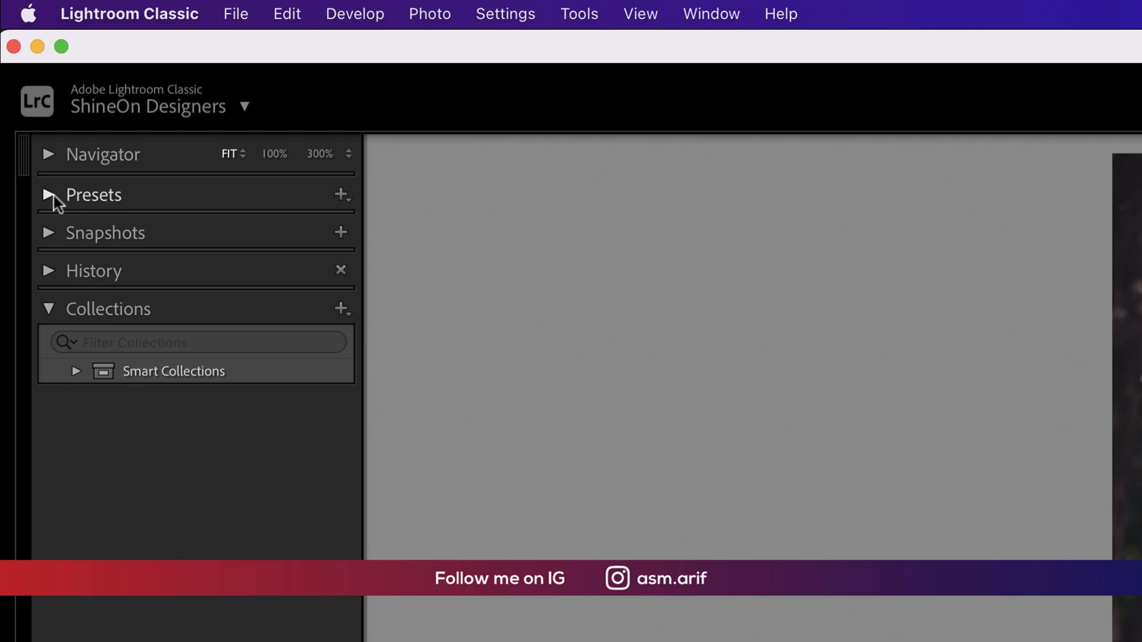
# Start a new develop preset from the Presets panel and name it '00 nature boy'
pyautogui.click(341, 193)
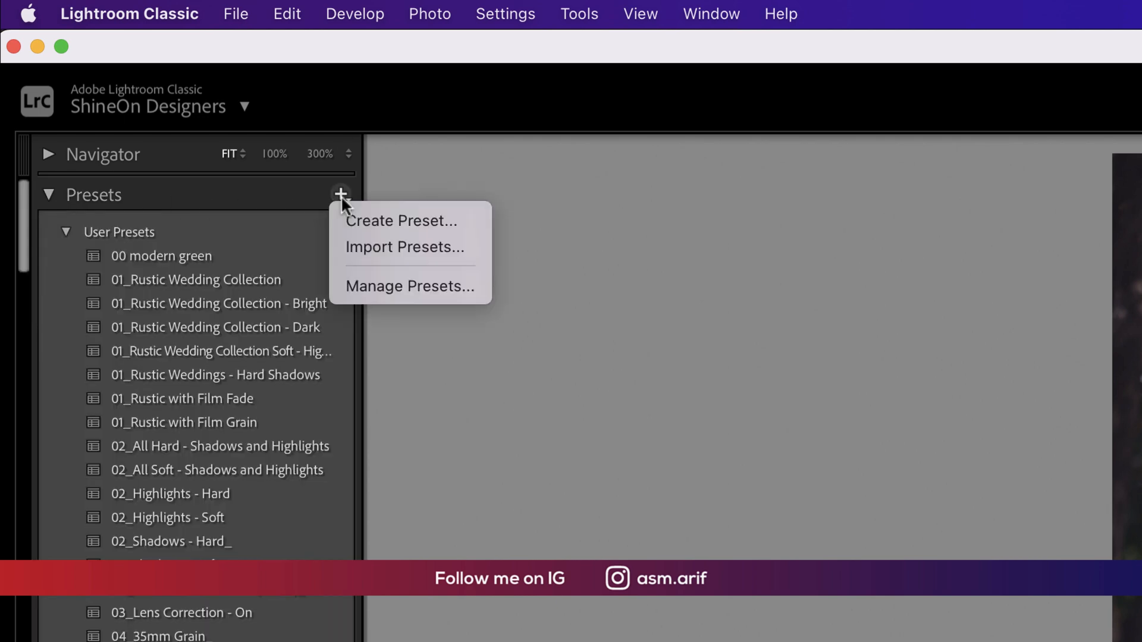
pyautogui.click(891, 309)
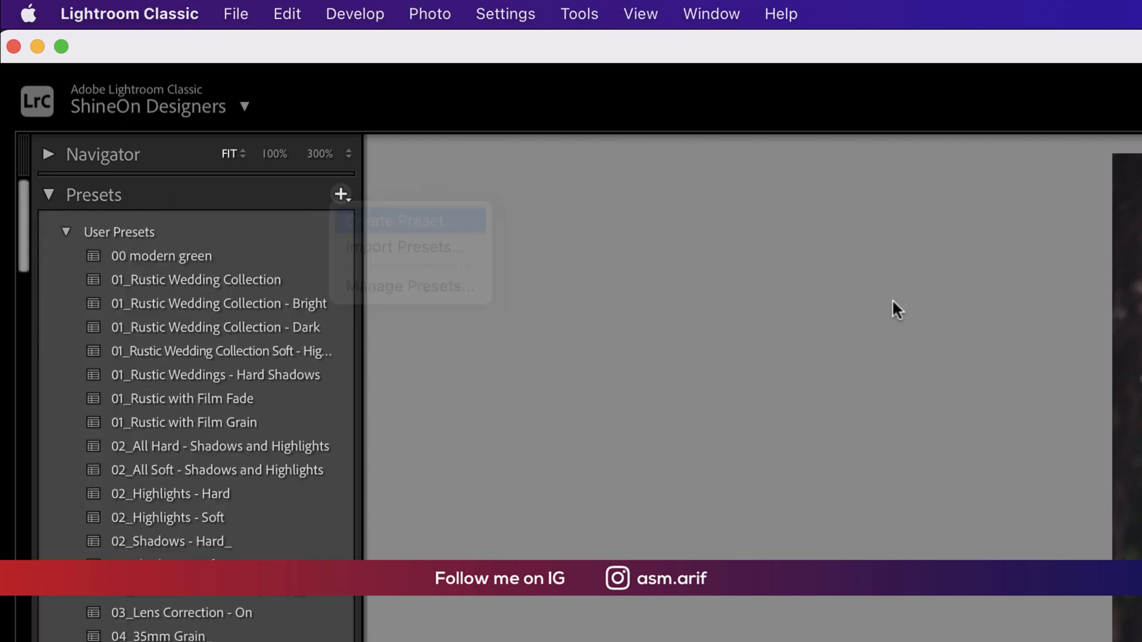
pyautogui.click(410, 220)
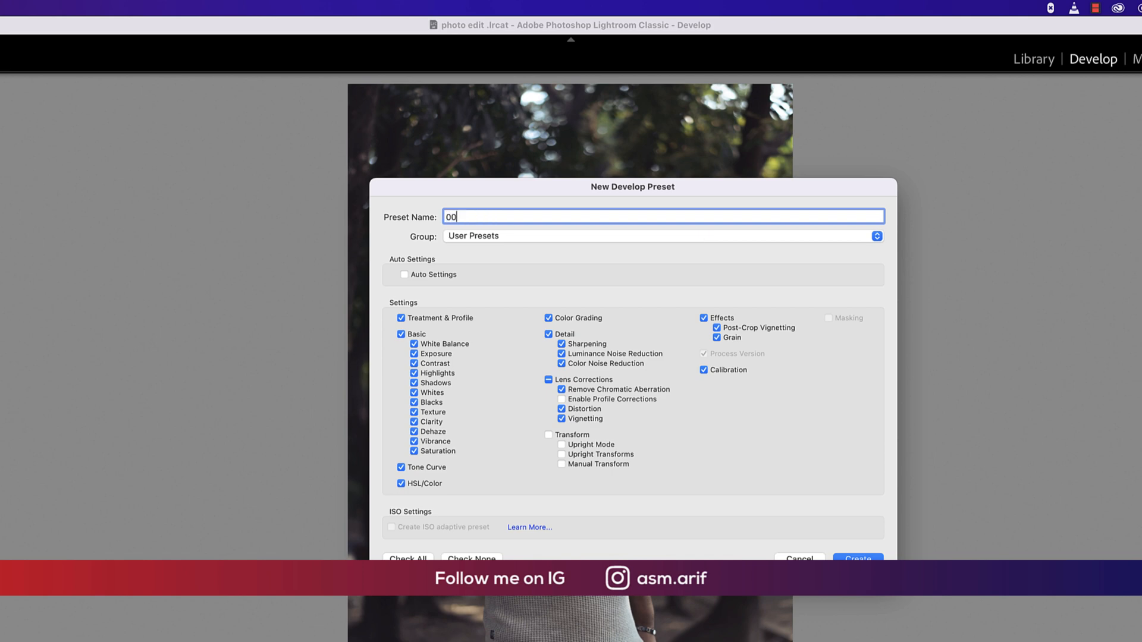
pyautogui.write('nature')
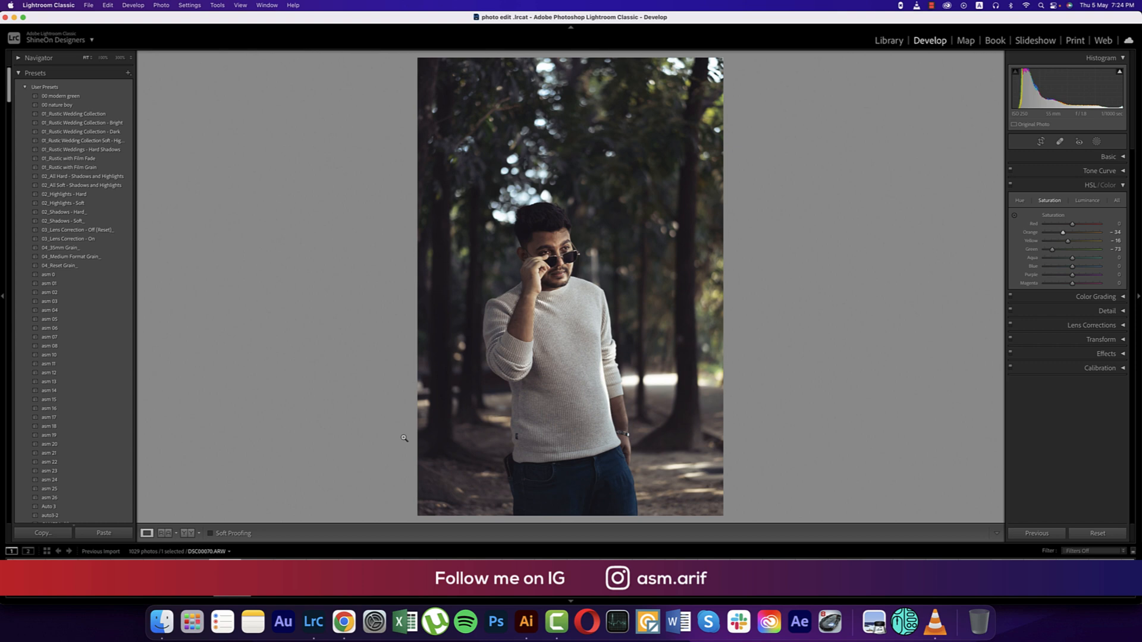
pyautogui.moveTo(207, 227)
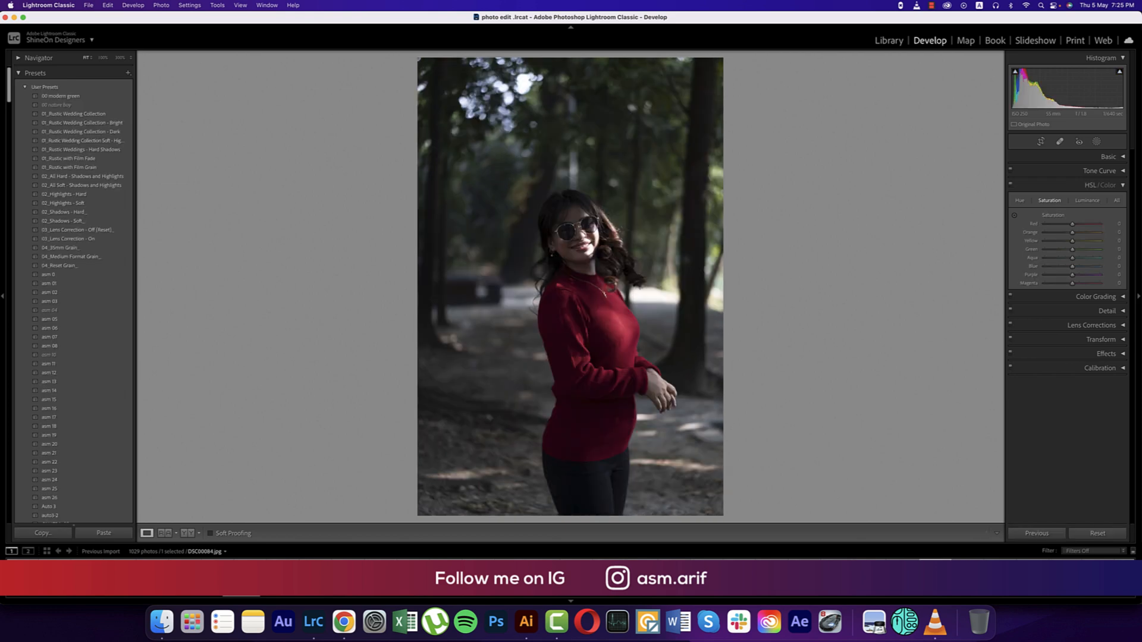
# Apply the '00 nature boy' preset, then set Exposure to about +0.40
pyautogui.click(60, 104)
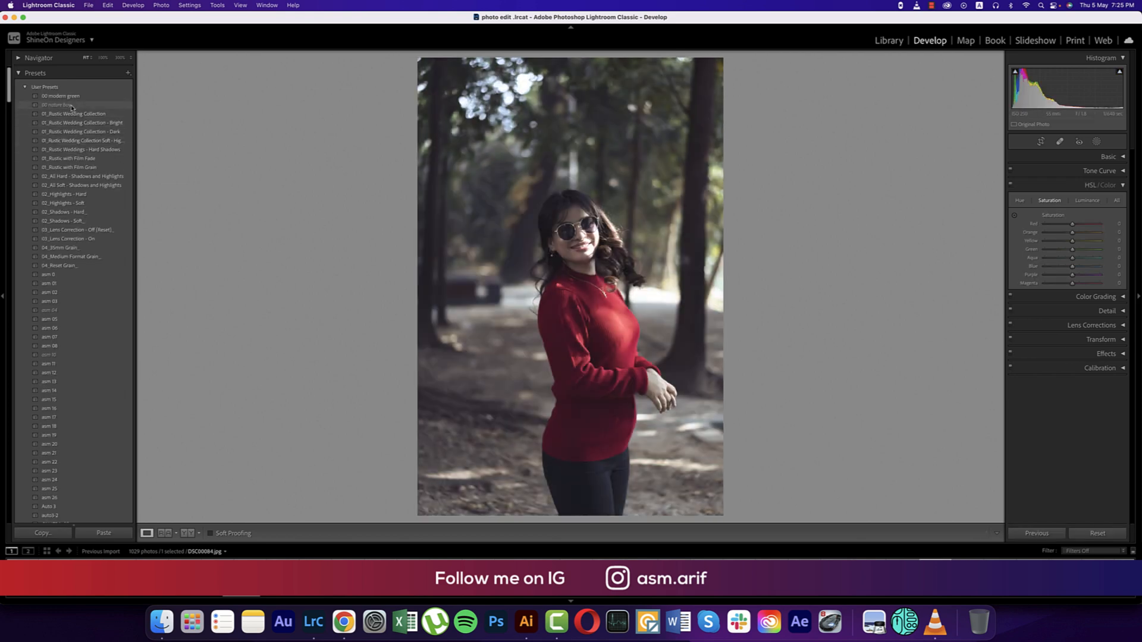
pyautogui.click(55, 104)
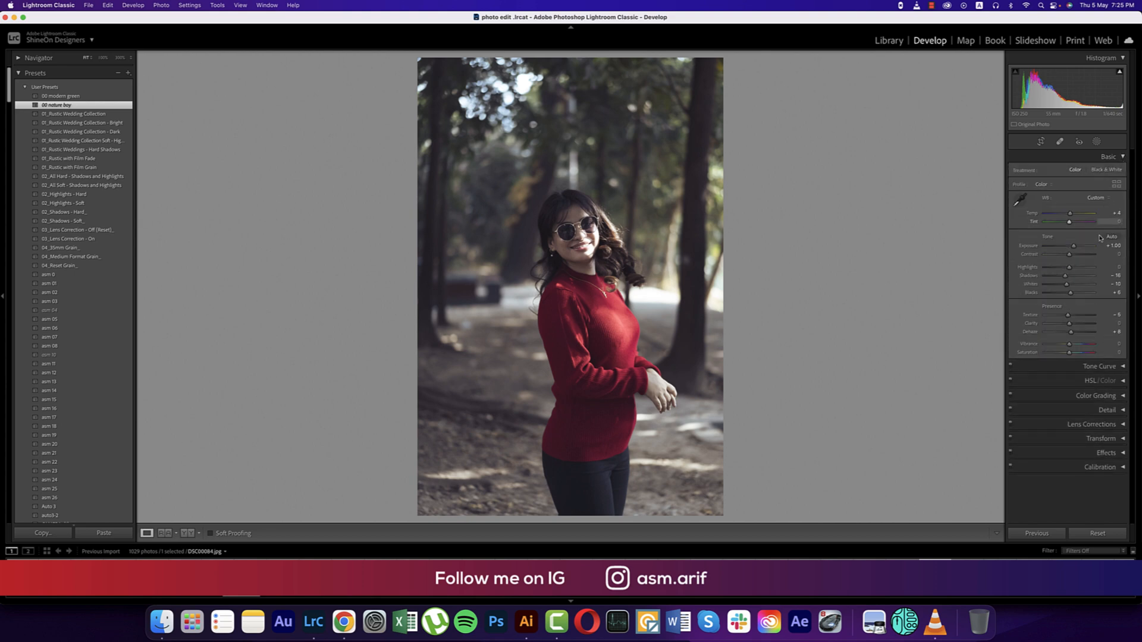
pyautogui.moveTo(1083, 246); pyautogui.dragTo(1071, 246)
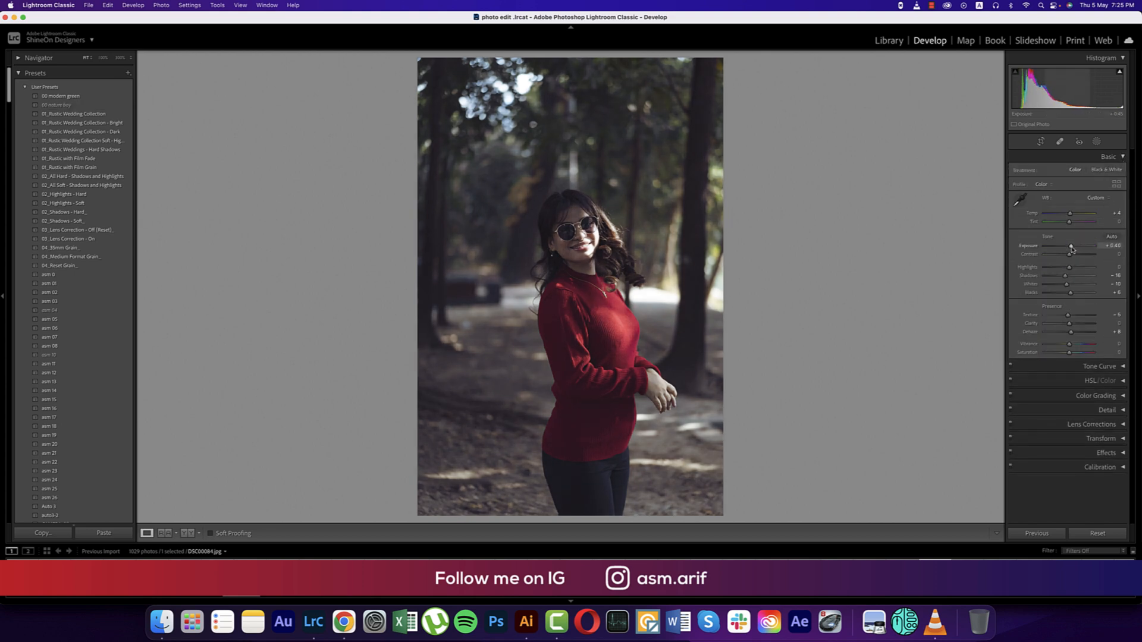
pyautogui.moveTo(1072, 246); pyautogui.dragTo(1068, 247)
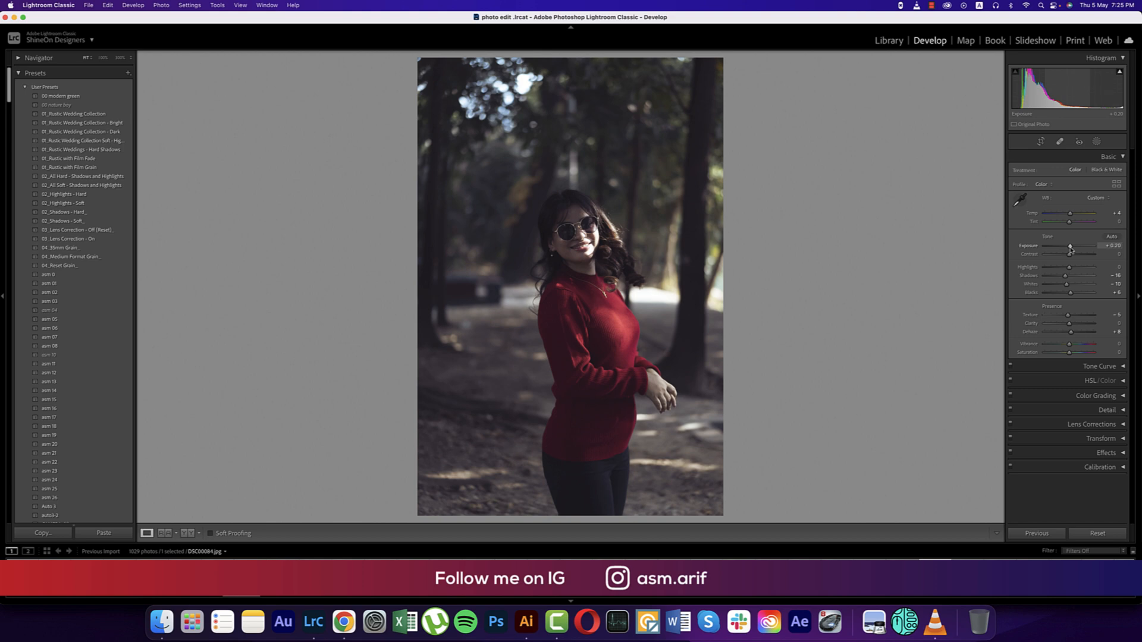
pyautogui.moveTo(1068, 246); pyautogui.dragTo(1072, 247)
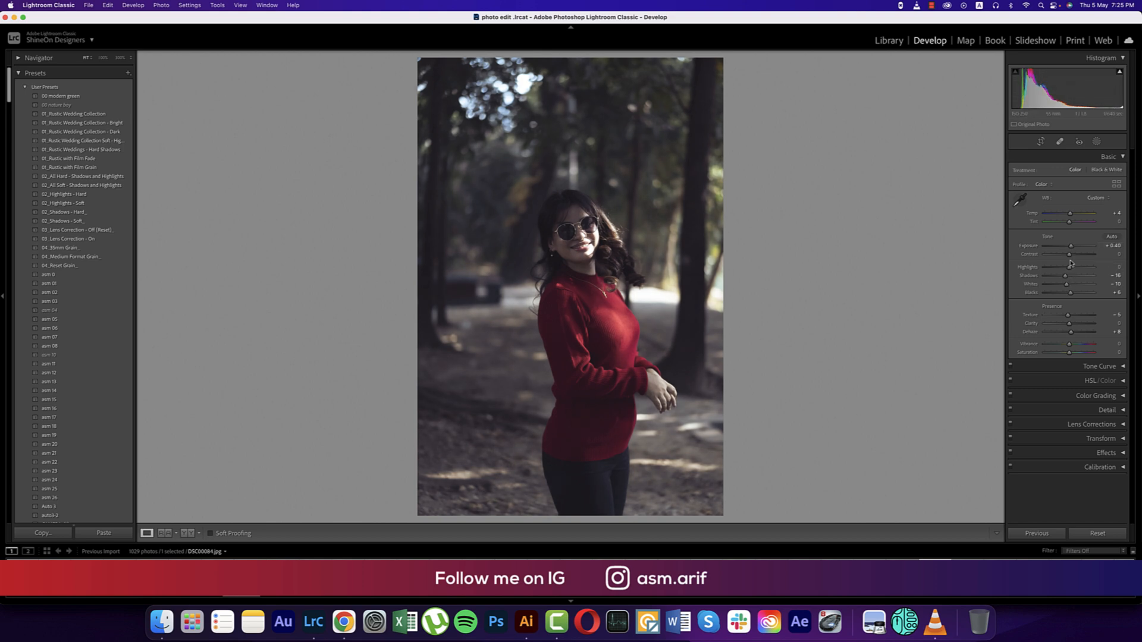
pyautogui.moveTo(1070, 254); pyautogui.dragTo(1080, 254)
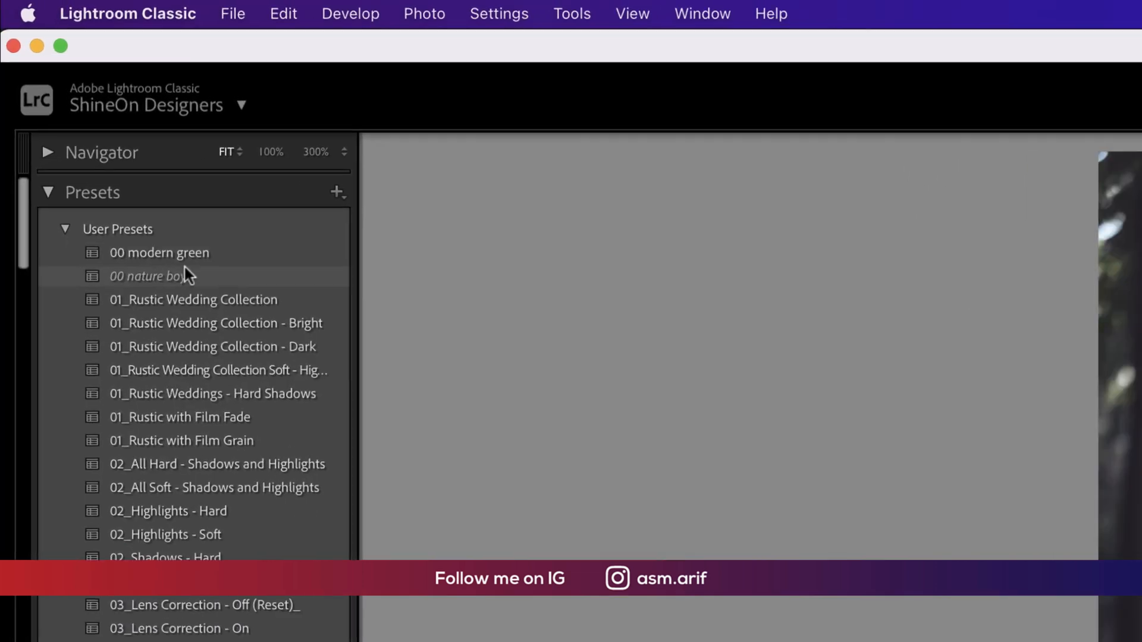
# Choose Export… from the '00 nature boy' preset's right-click menu
pyautogui.rightClick(149, 276)
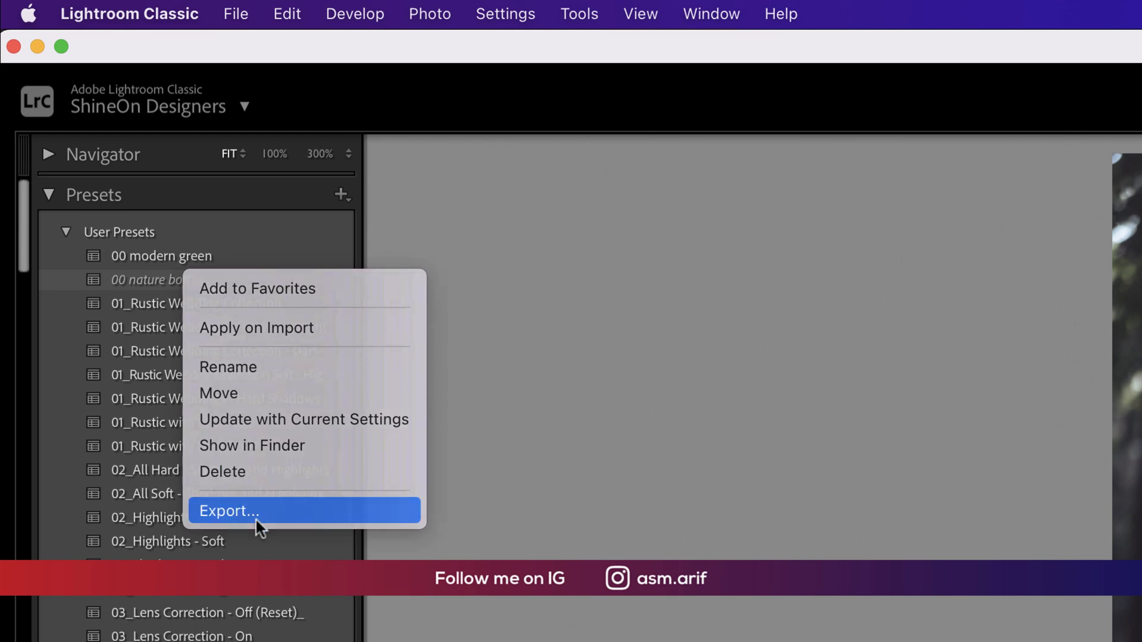
pyautogui.click(229, 511)
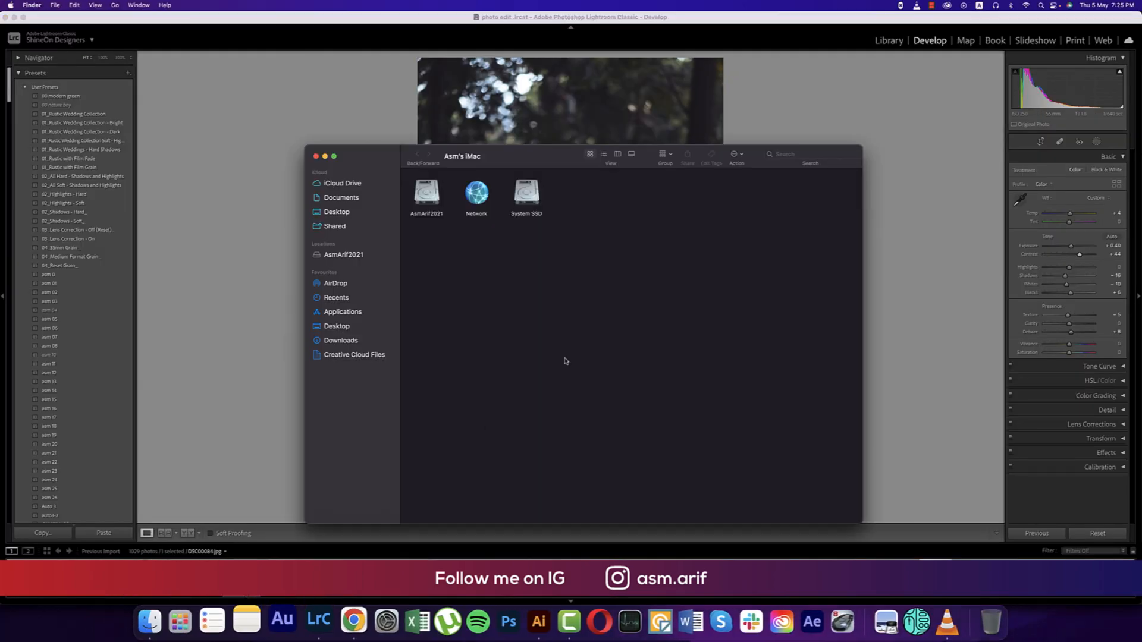
# Open the AsmArif2021 drive and TUTORIAL ENG 2021, then the EP-4 Preset A to Z folder
pyautogui.doubleClick(426, 193)
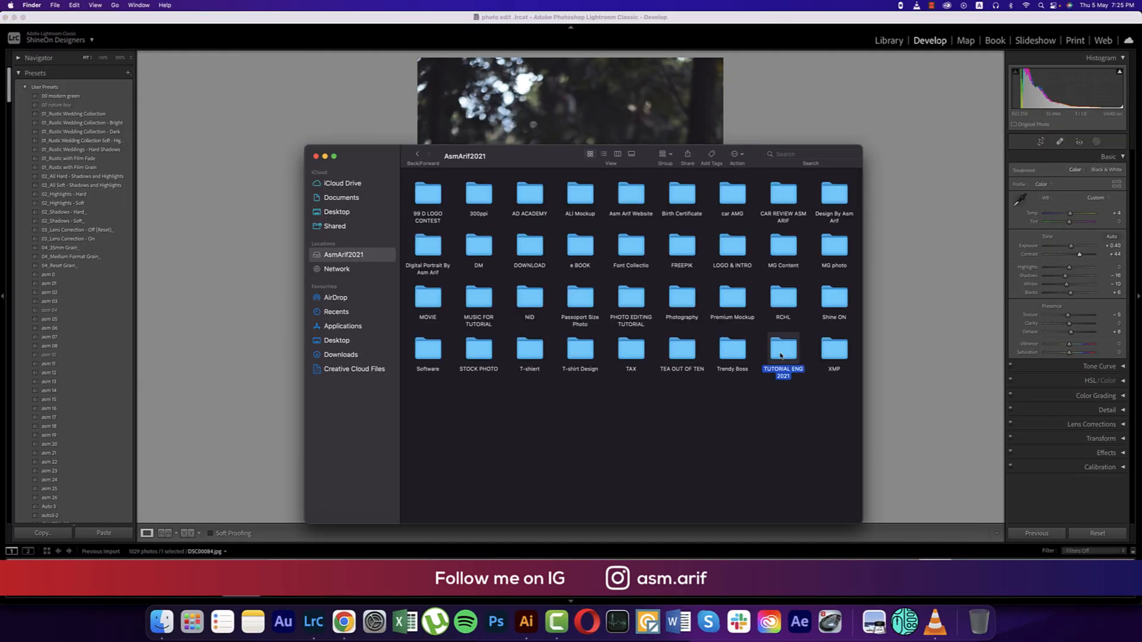
pyautogui.doubleClick(782, 348)
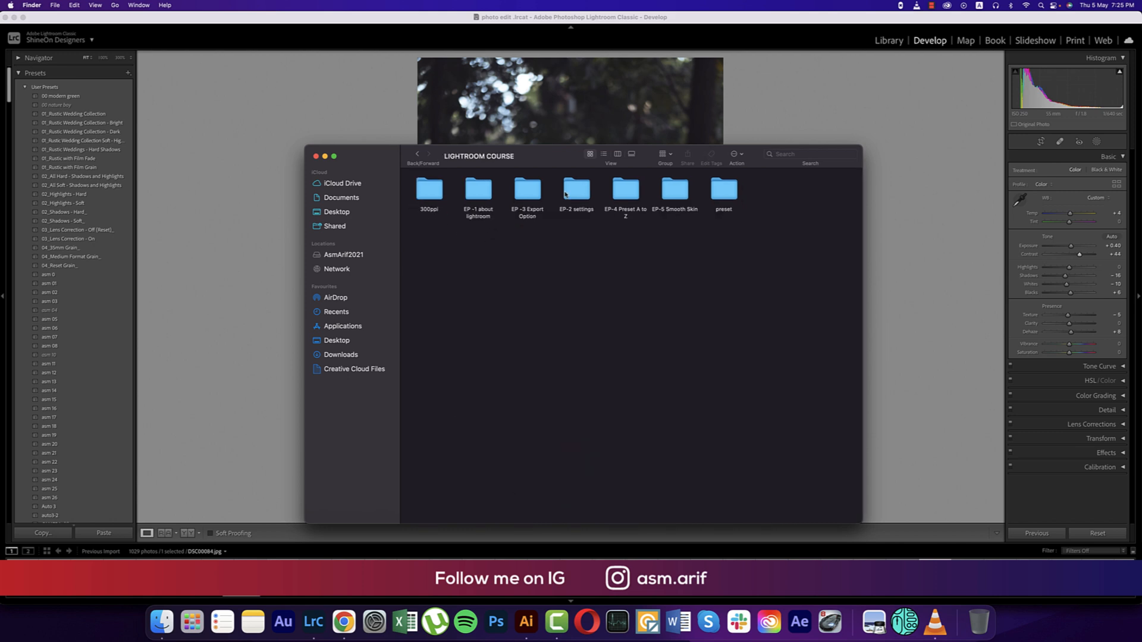
pyautogui.click(626, 190)
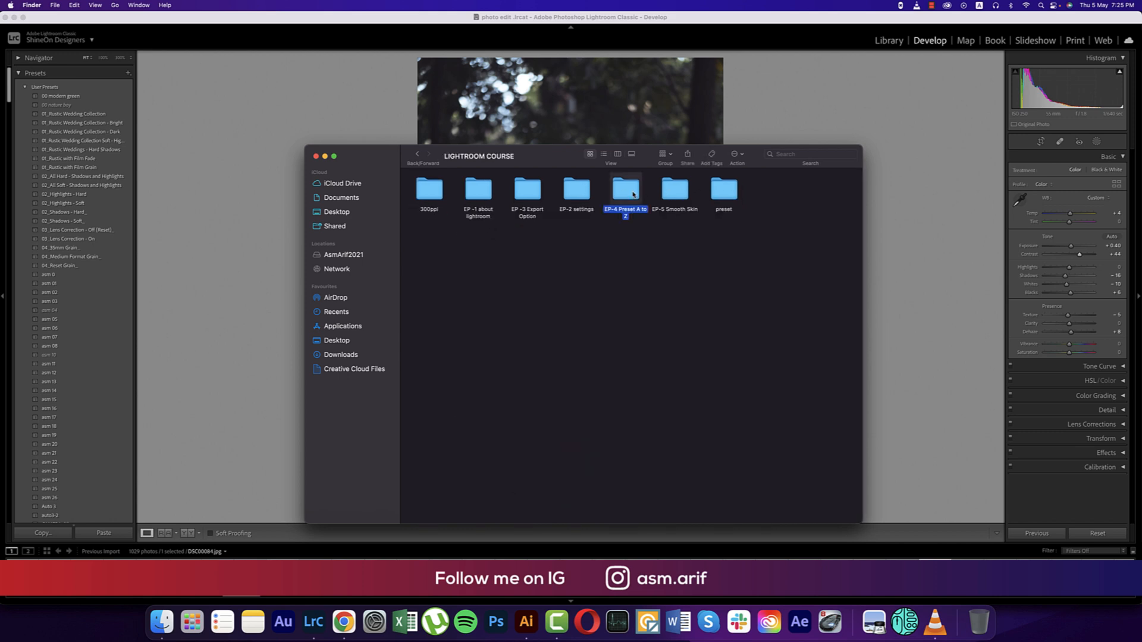
pyautogui.doubleClick(625, 189)
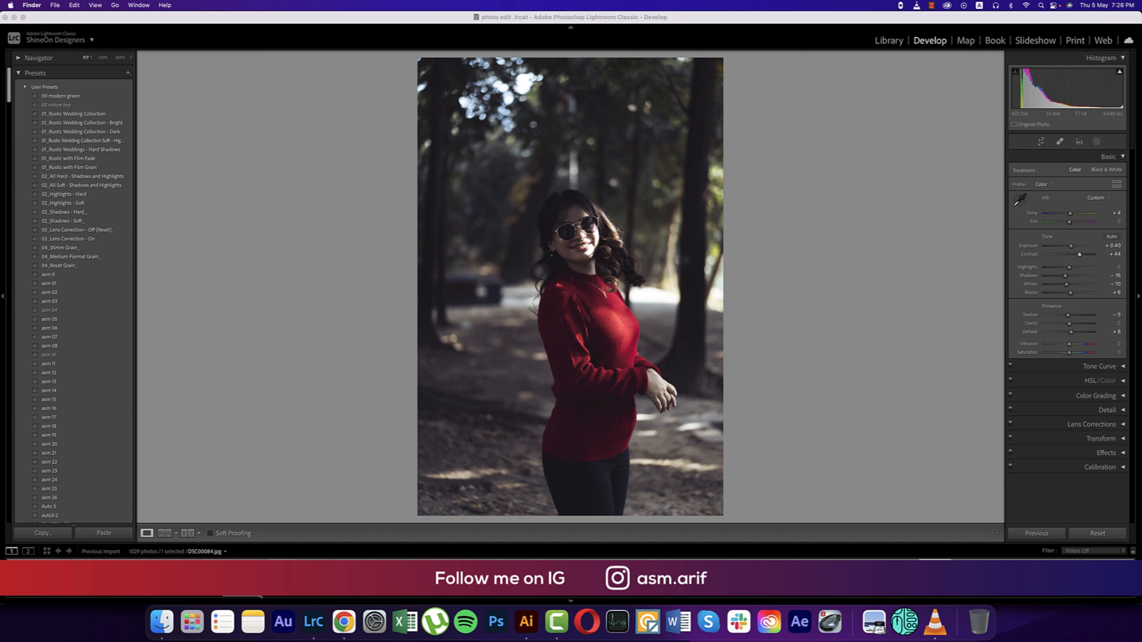
pyautogui.moveTo(252, 601)
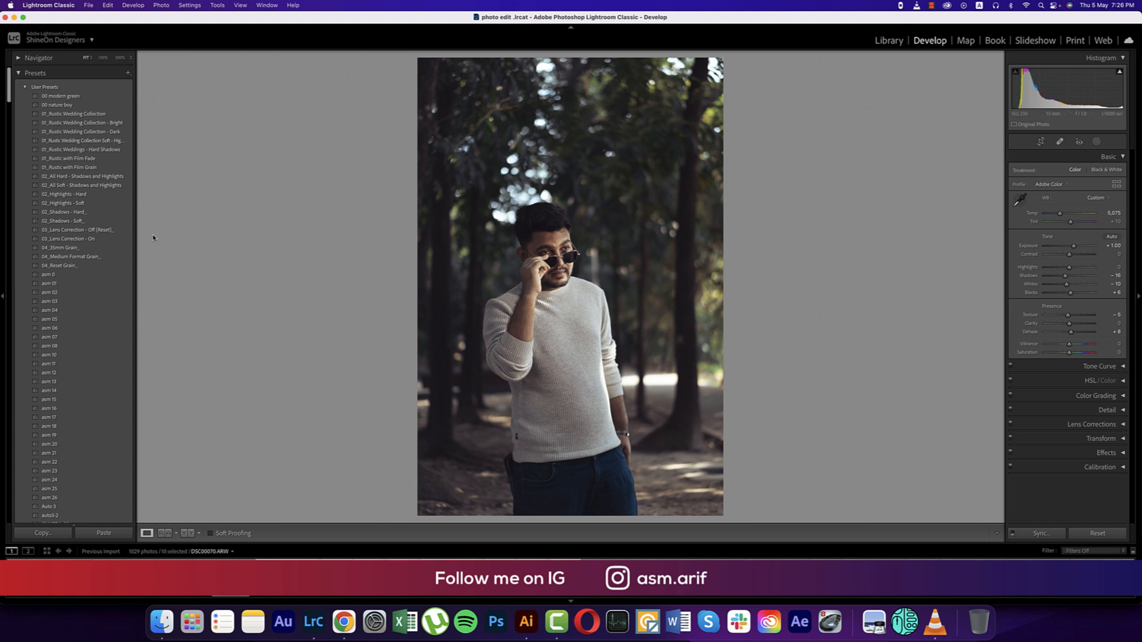
# Sync the 00 nature boy settings across the ten selected forest portraits
pyautogui.click(1038, 533)
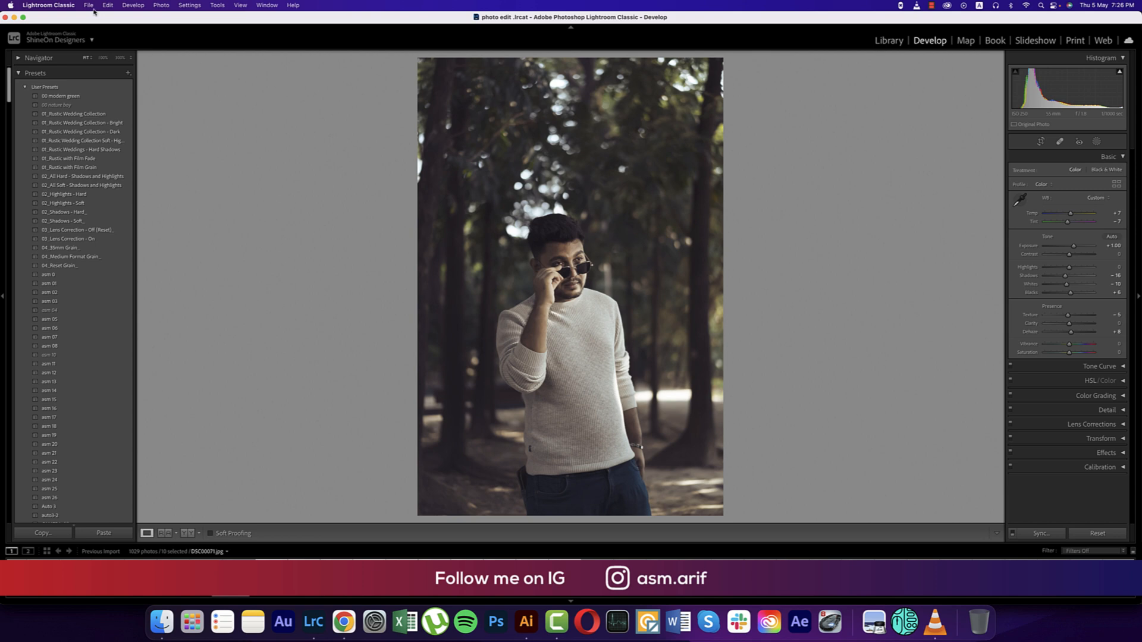
# Export the ten photos with the signature.asm watermark, choosing Use Unique Names for clashing files
pyautogui.click(88, 6)
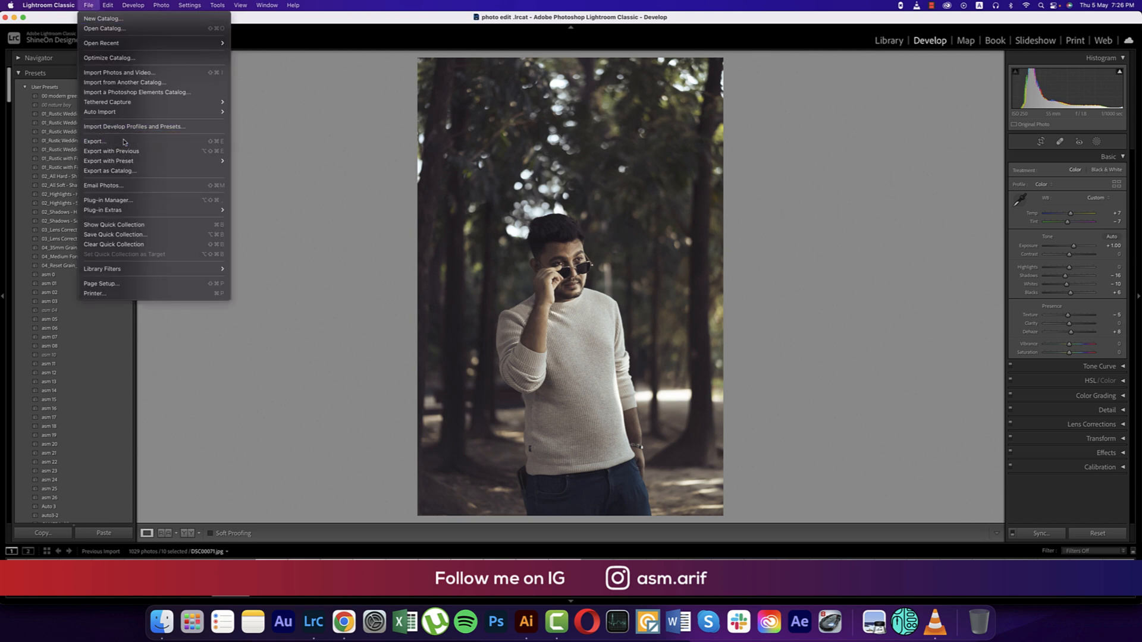
pyautogui.click(94, 141)
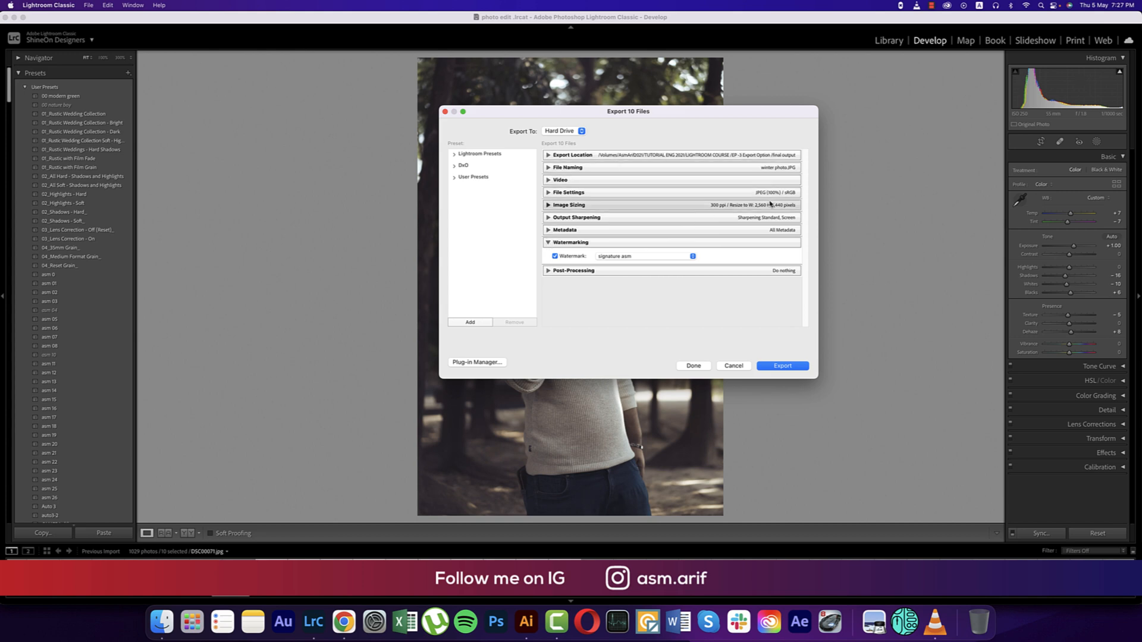
pyautogui.click(782, 366)
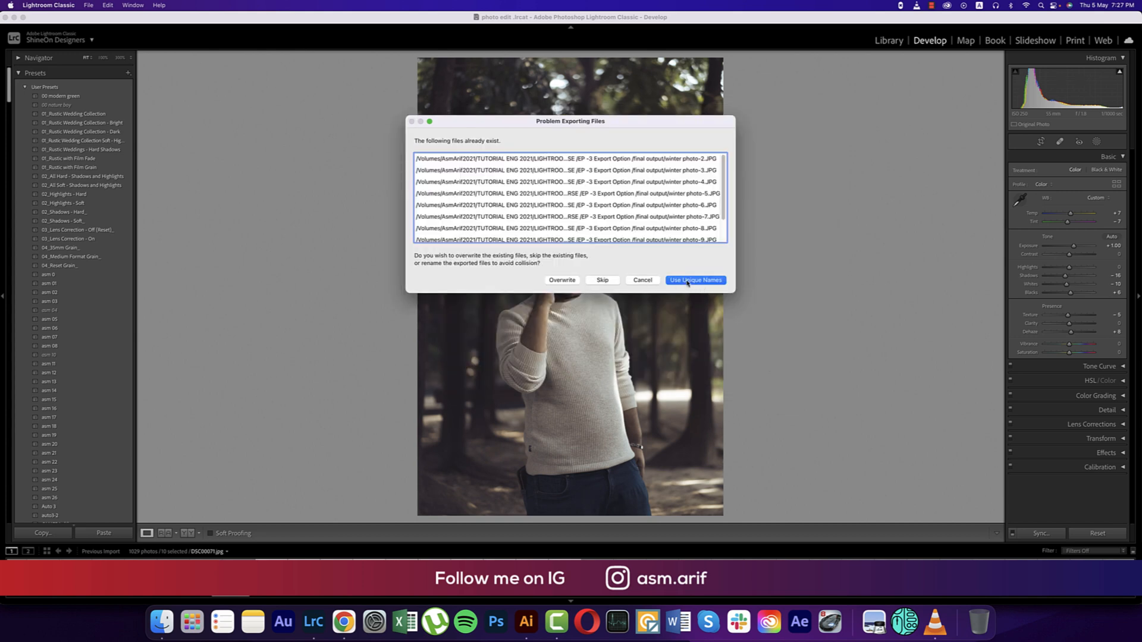
pyautogui.click(696, 280)
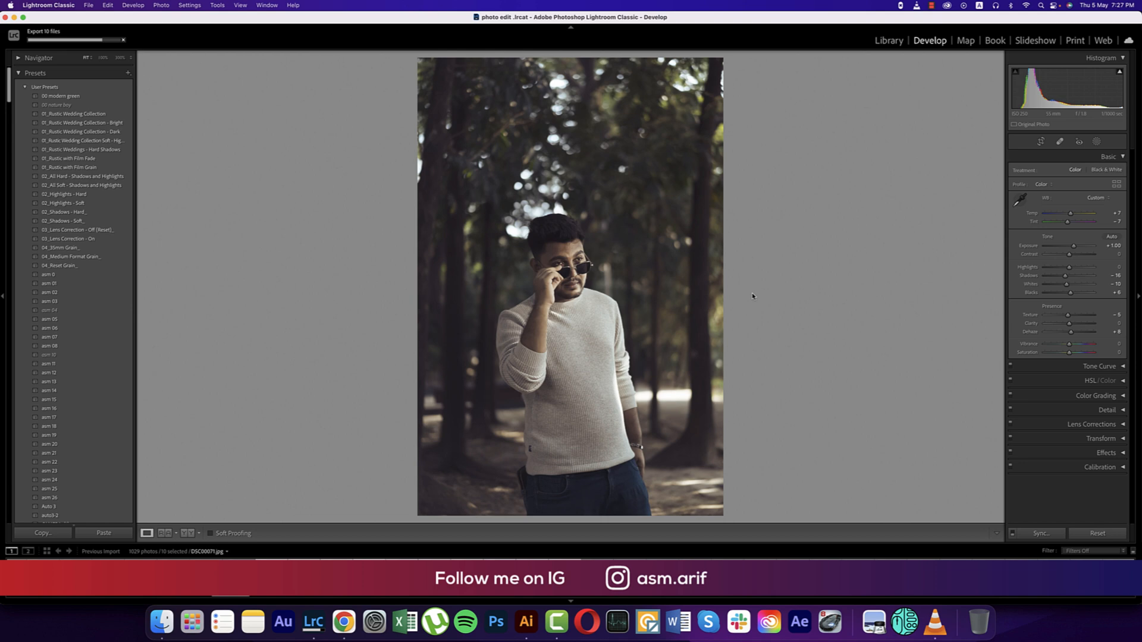
pyautogui.moveTo(767, 324)
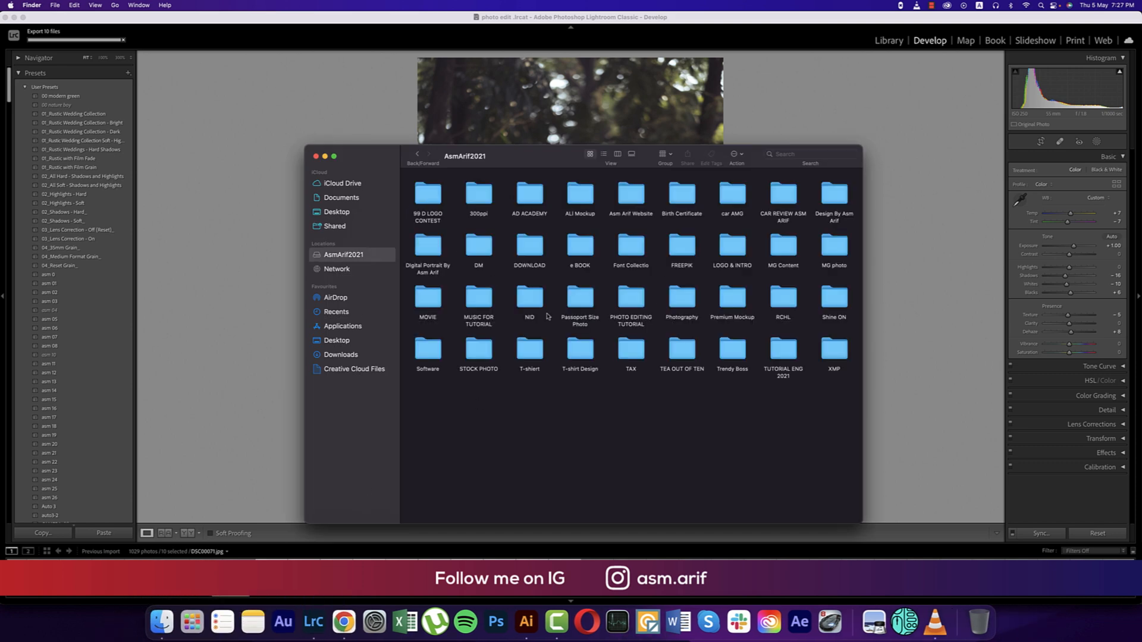
# Browse to LIGHTROOM COURSE > EP -3 Export Option > final output and open winter photo-17.JPG
pyautogui.doubleClick(783, 348)
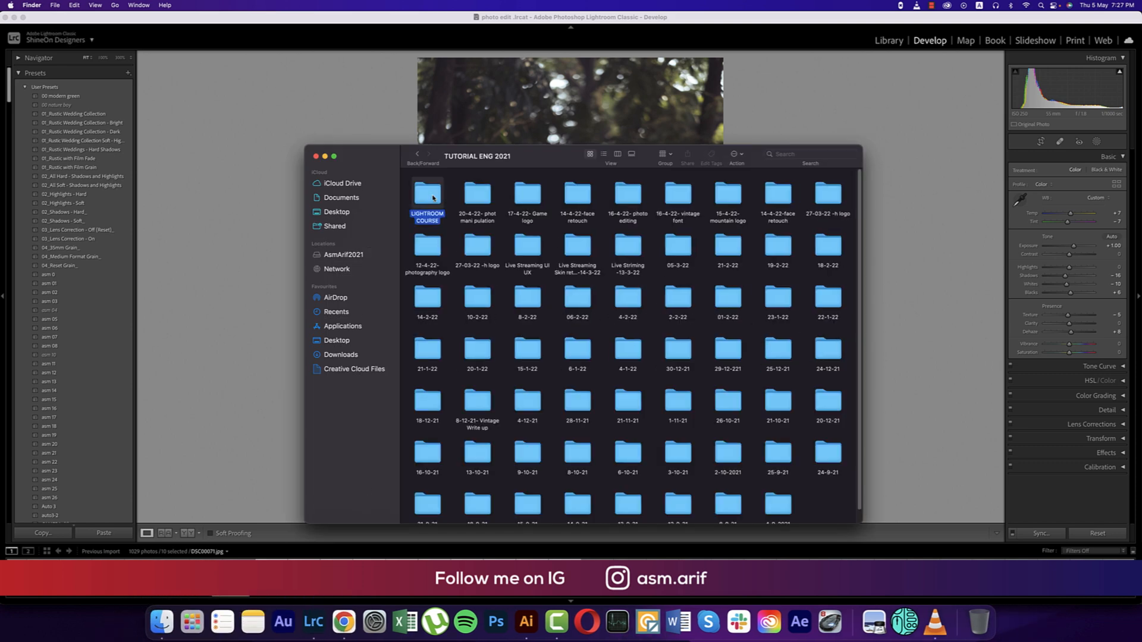
pyautogui.doubleClick(427, 193)
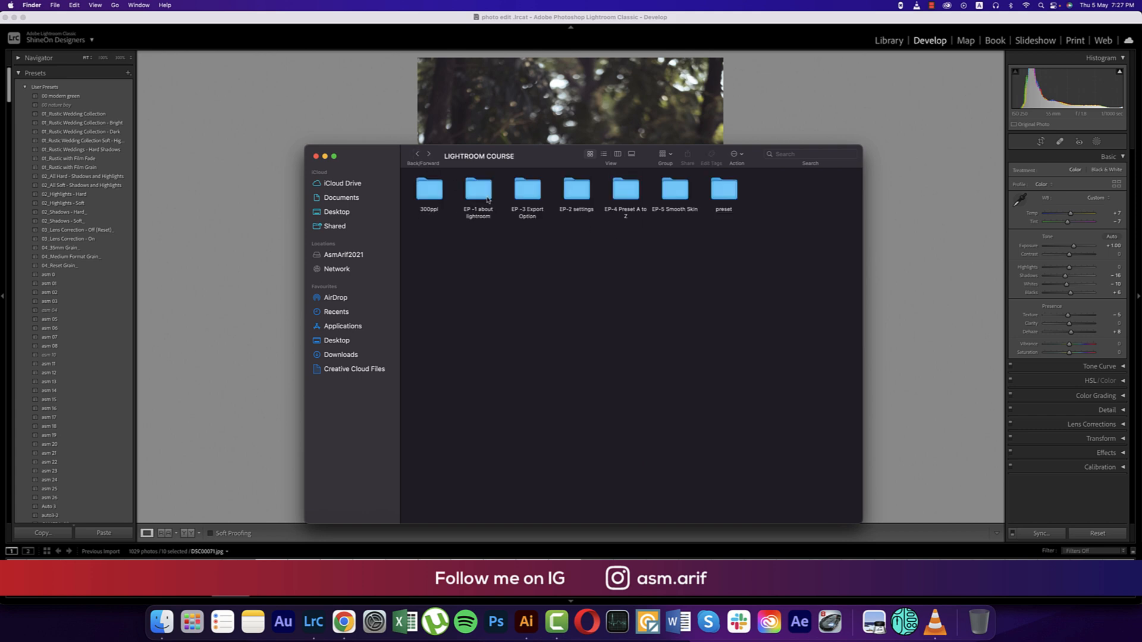
pyautogui.moveTo(681, 219)
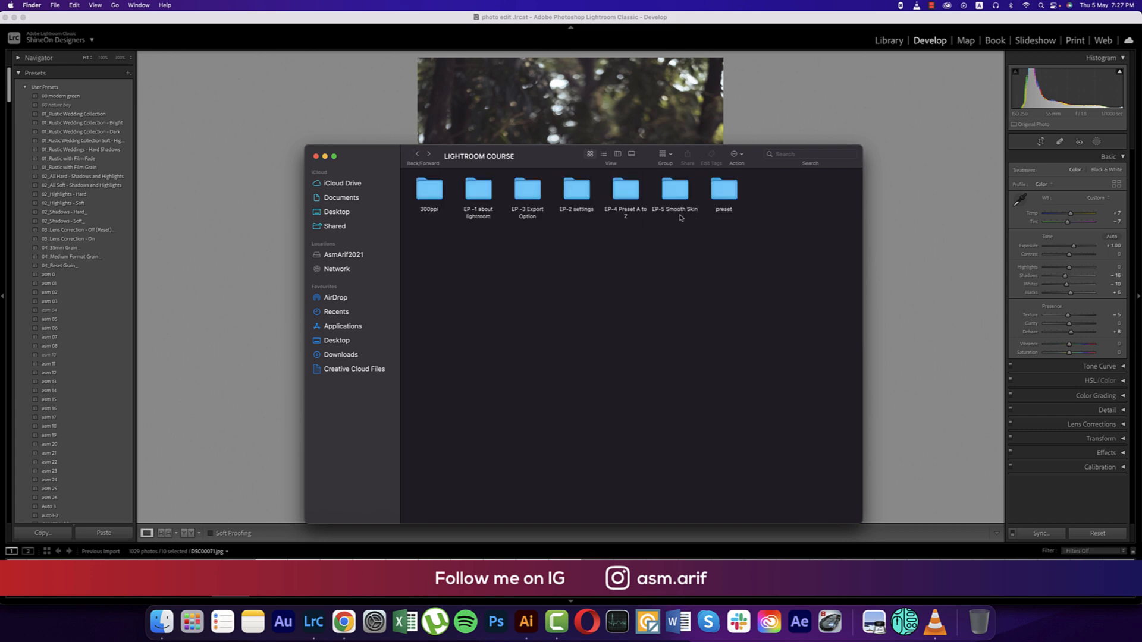
pyautogui.doubleClick(575, 190)
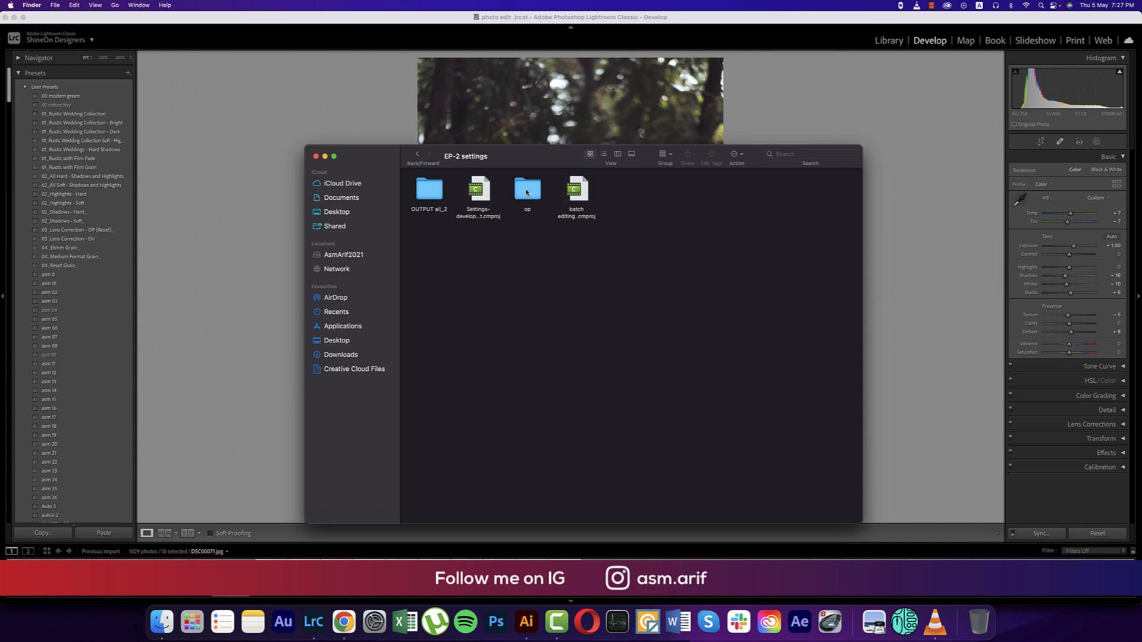
pyautogui.click(417, 153)
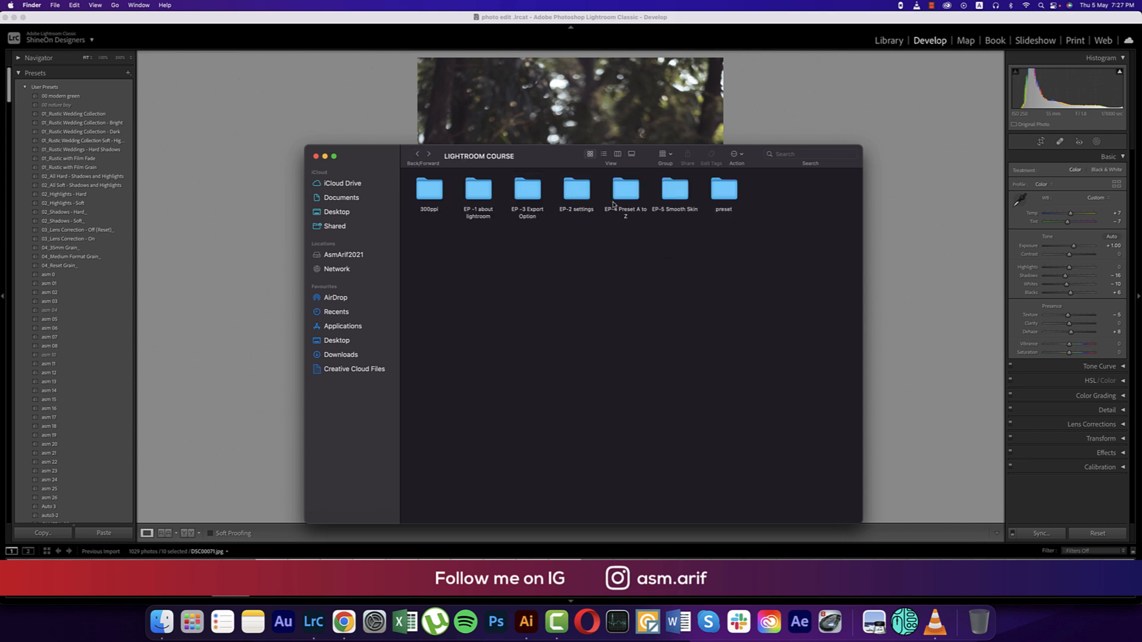
pyautogui.doubleClick(526, 189)
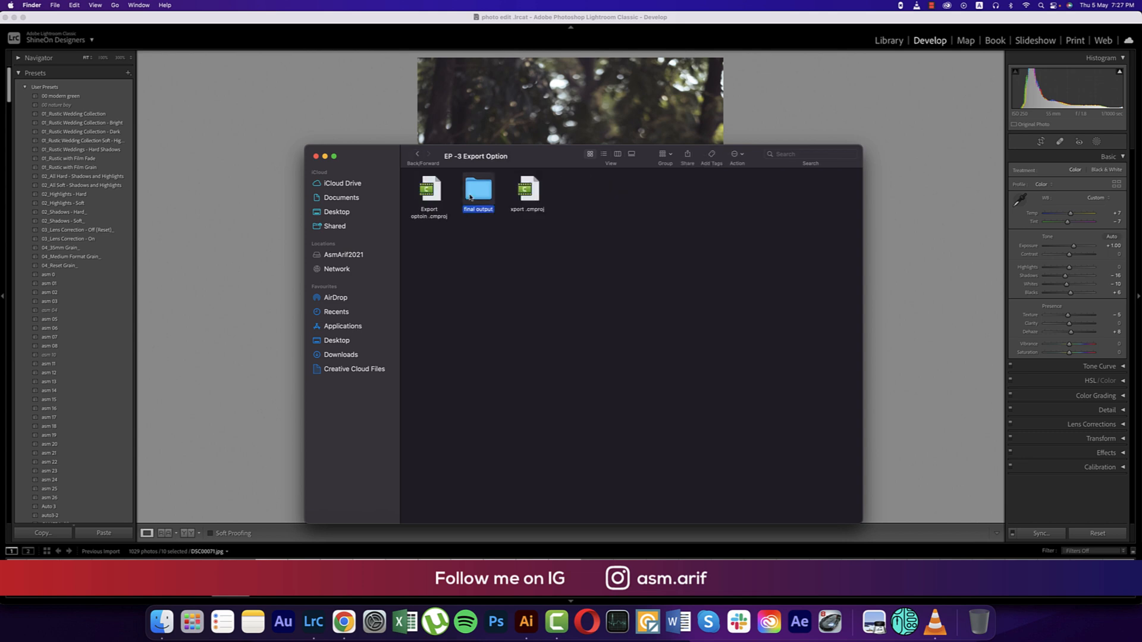
pyautogui.doubleClick(478, 189)
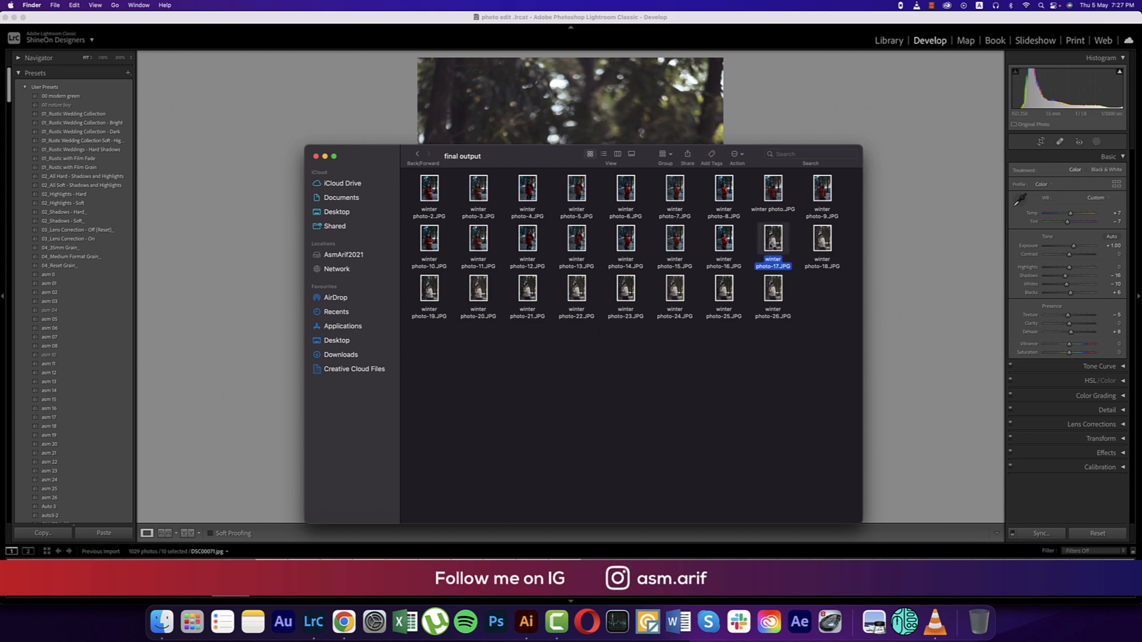
pyautogui.doubleClick(773, 238)
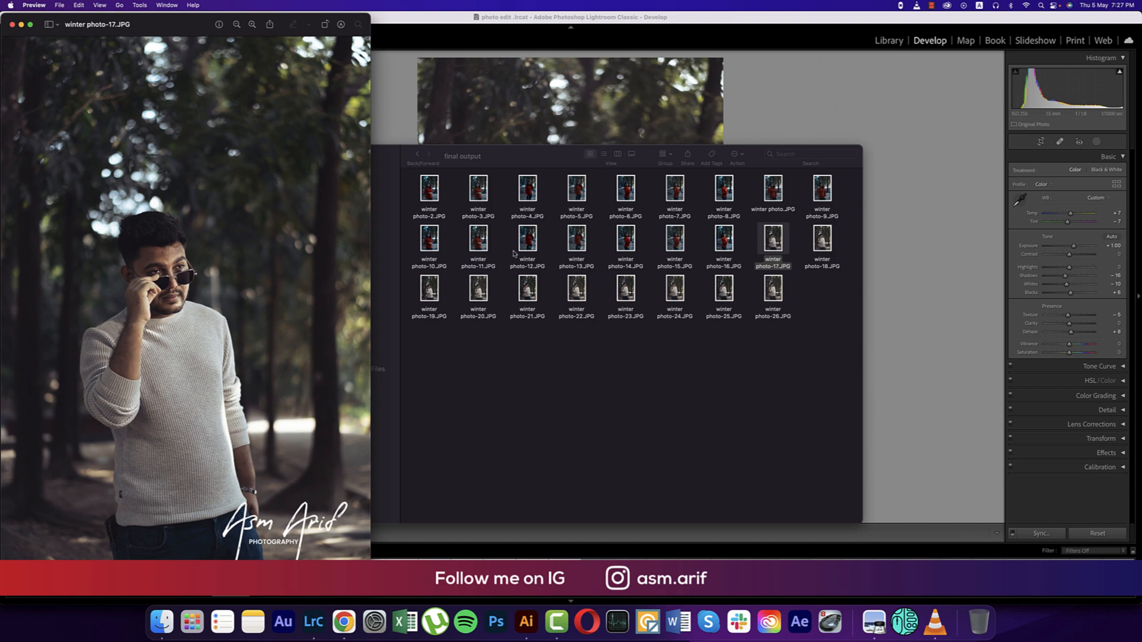
# Inspect the watermark on winter photo-21.JPG and another export, then close Preview
pyautogui.click(526, 291)
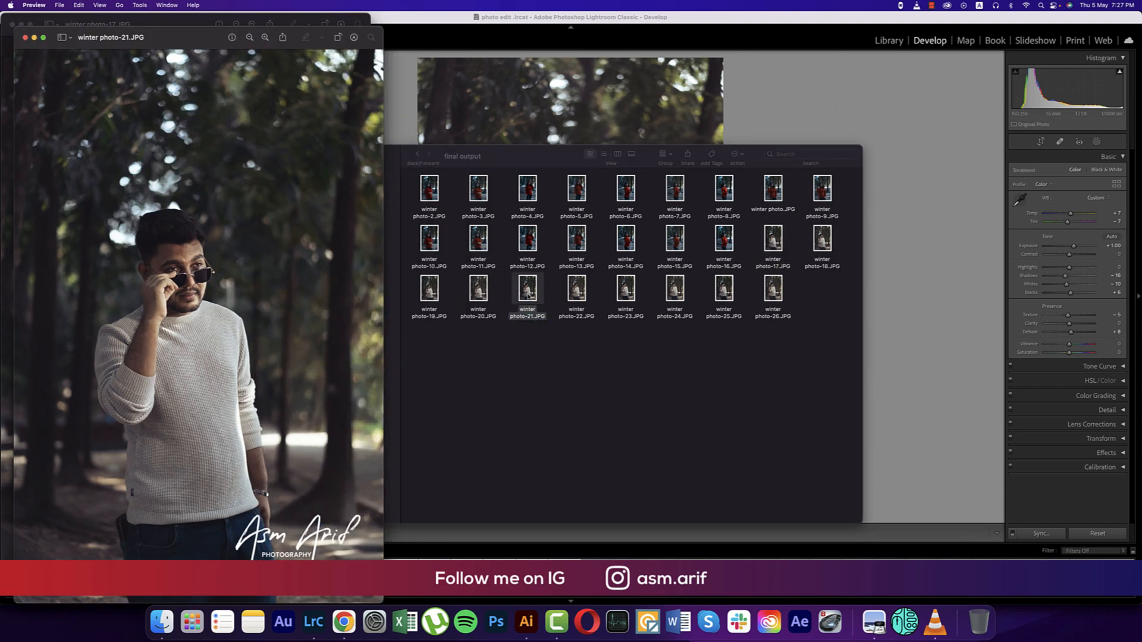
pyautogui.click(575, 290)
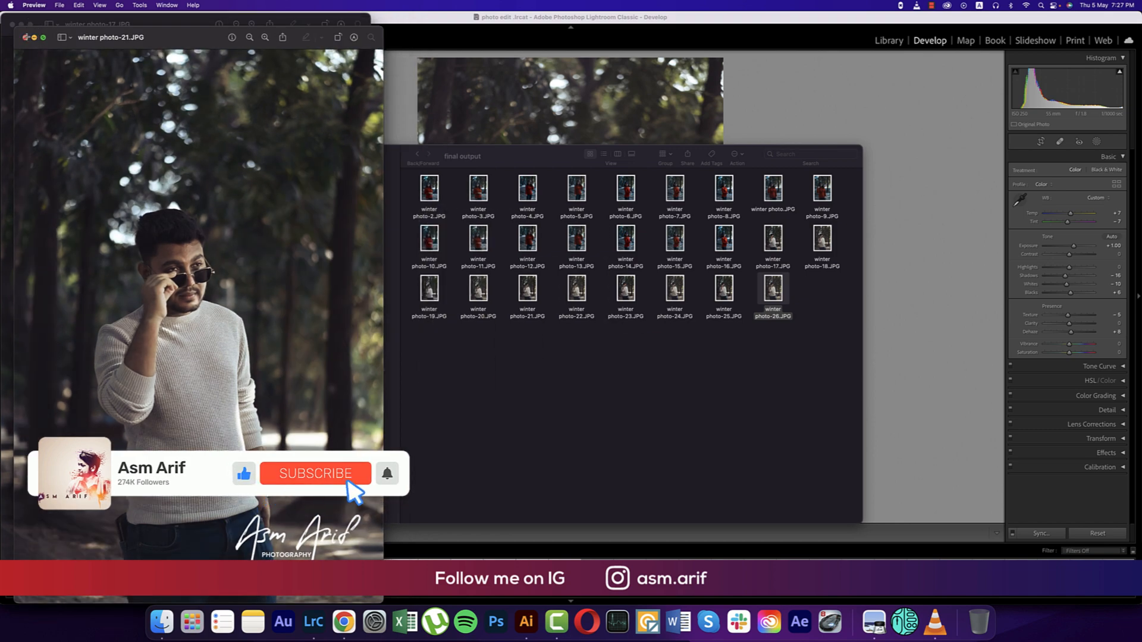
pyautogui.click(316, 473)
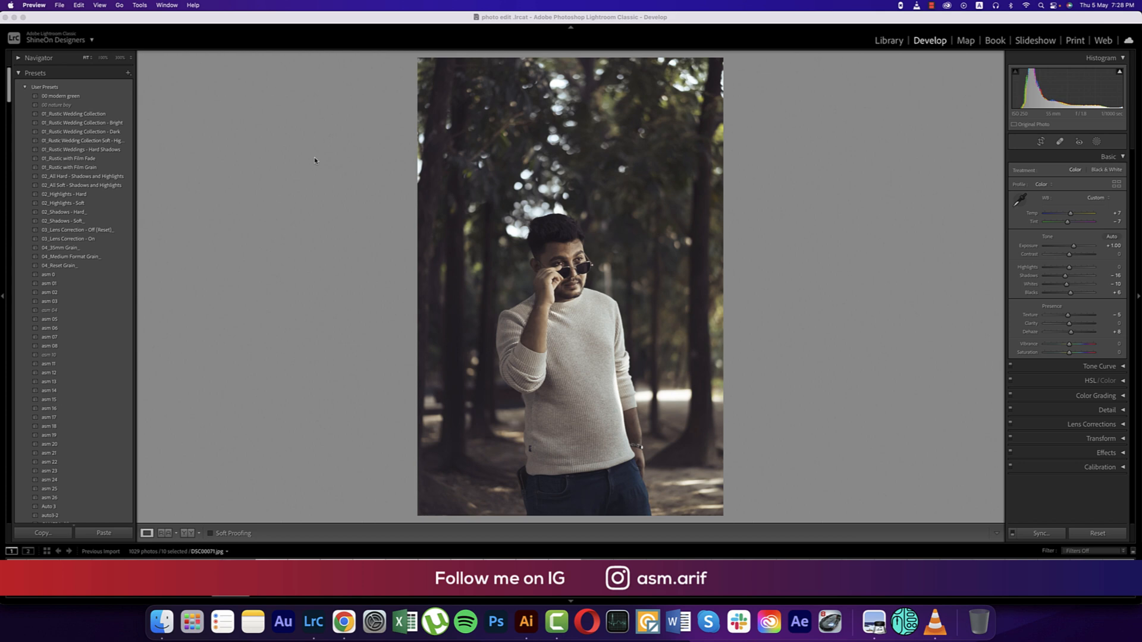
pyautogui.moveTo(921, 258)
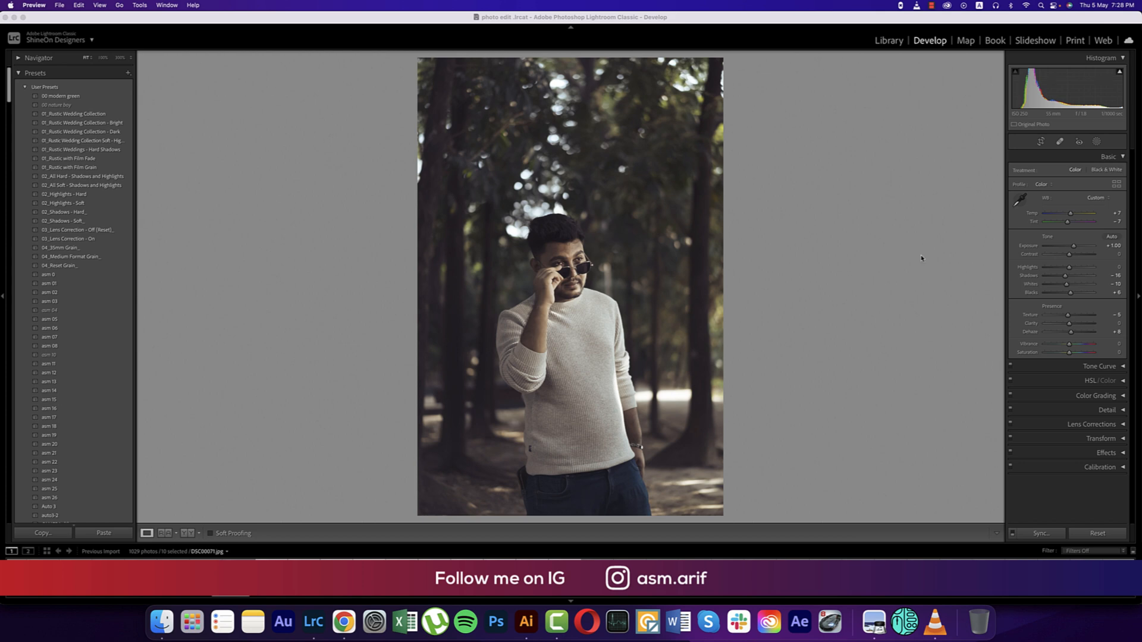